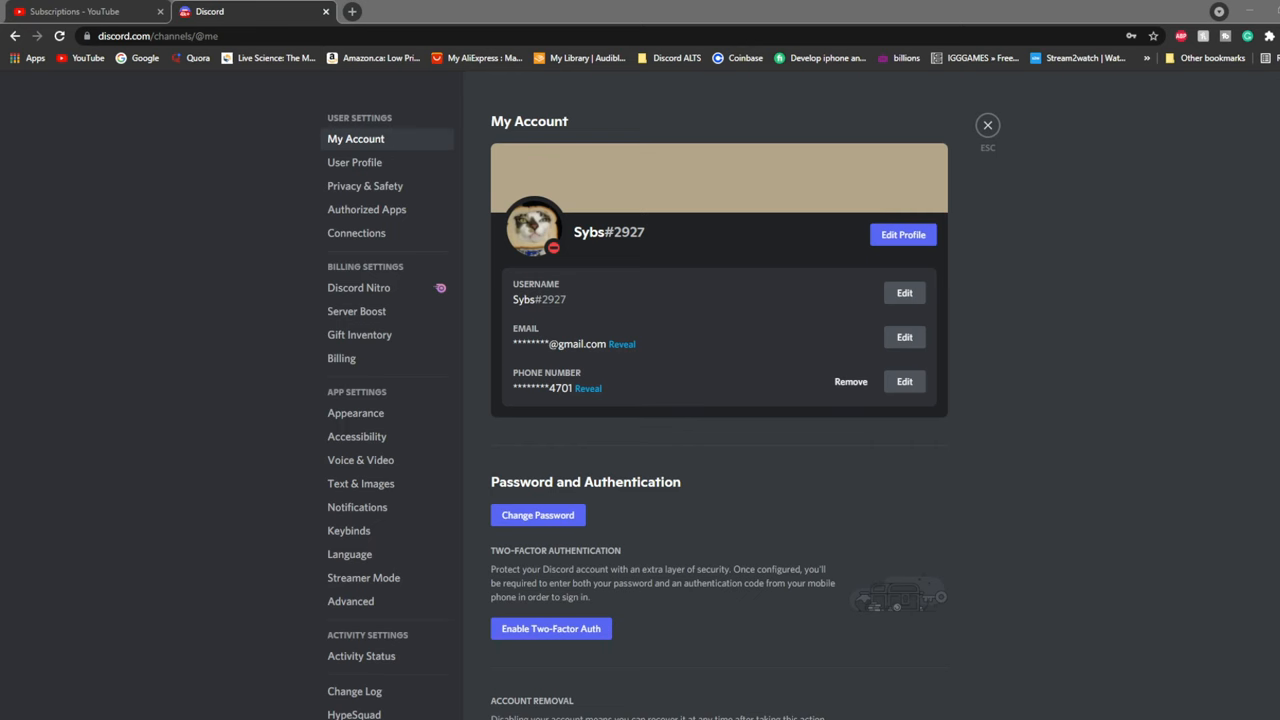
mouse_move(762, 367)
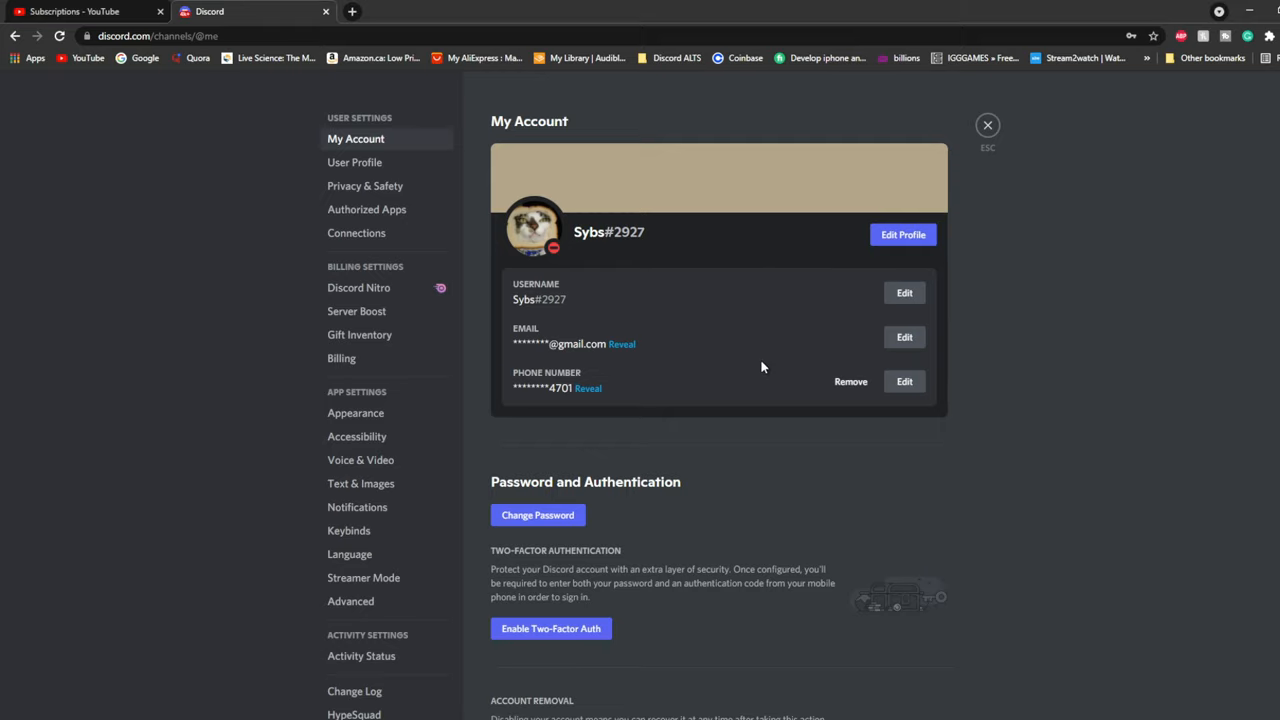
Step: Enter ~coco as the new Discord username and move to the current password field
left_click(904, 292)
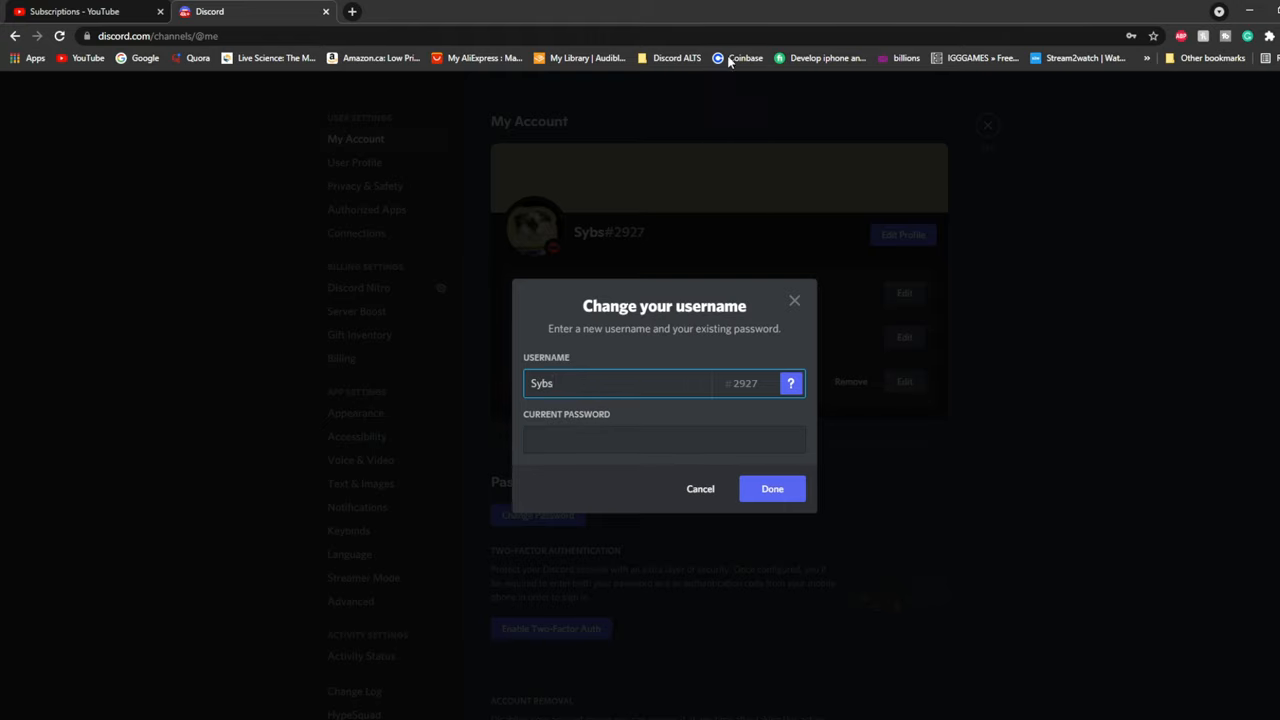
type("-coco")
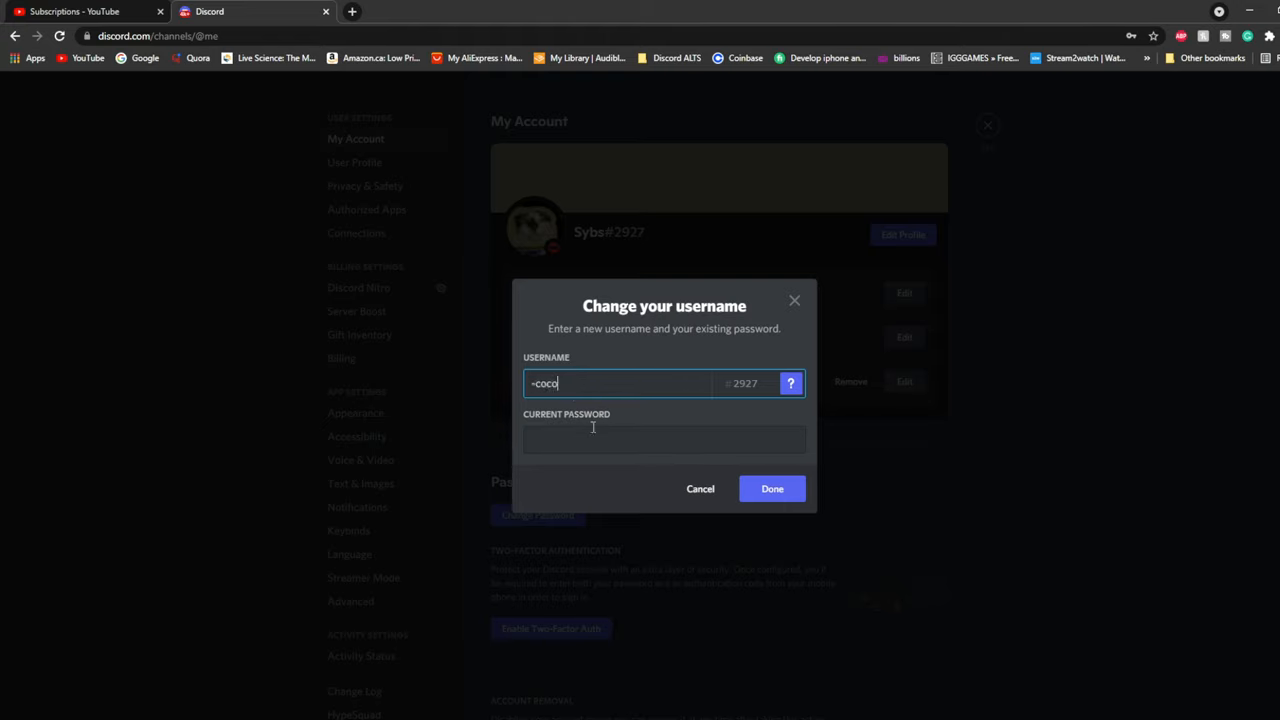
left_click(663, 440)
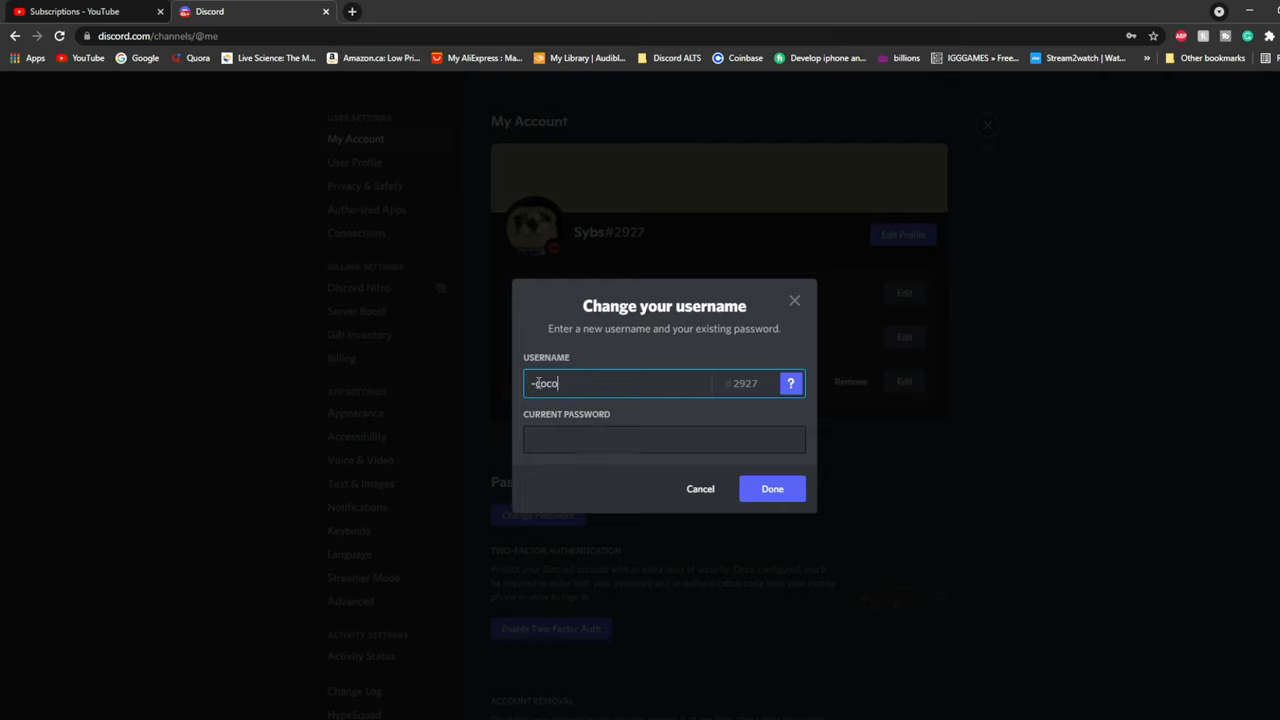
left_click(663, 439)
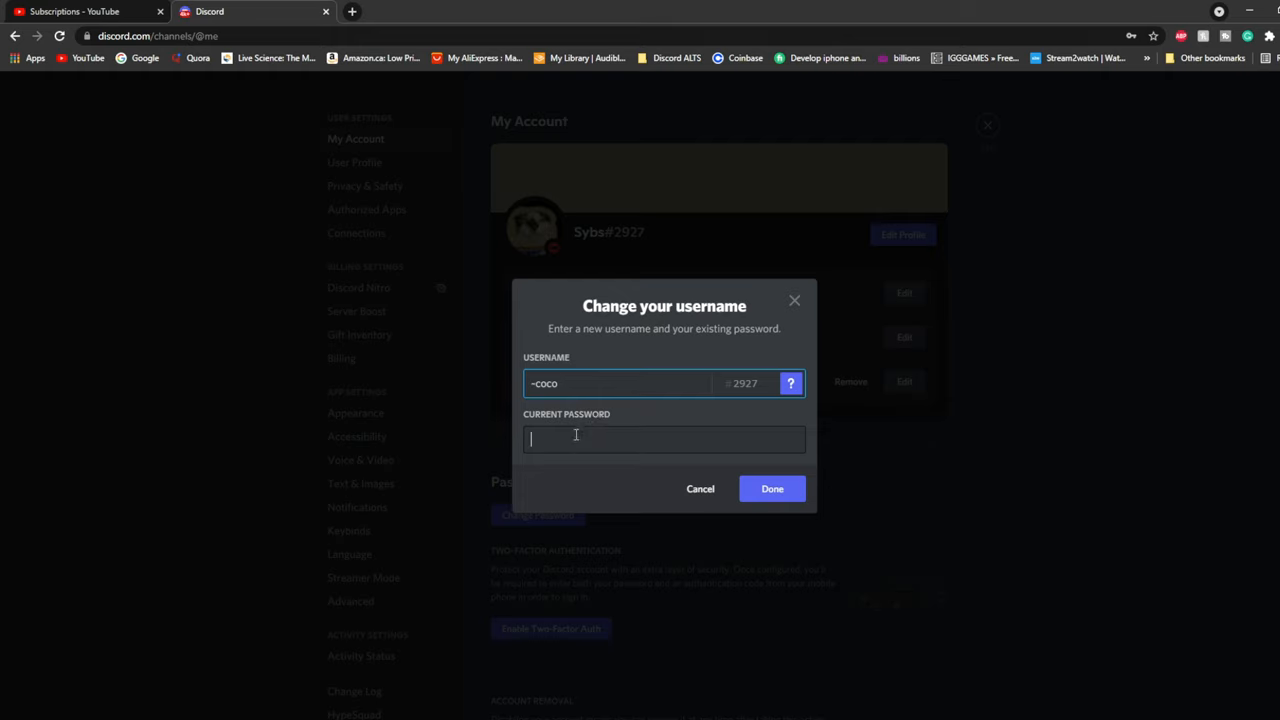
left_click(420, 11)
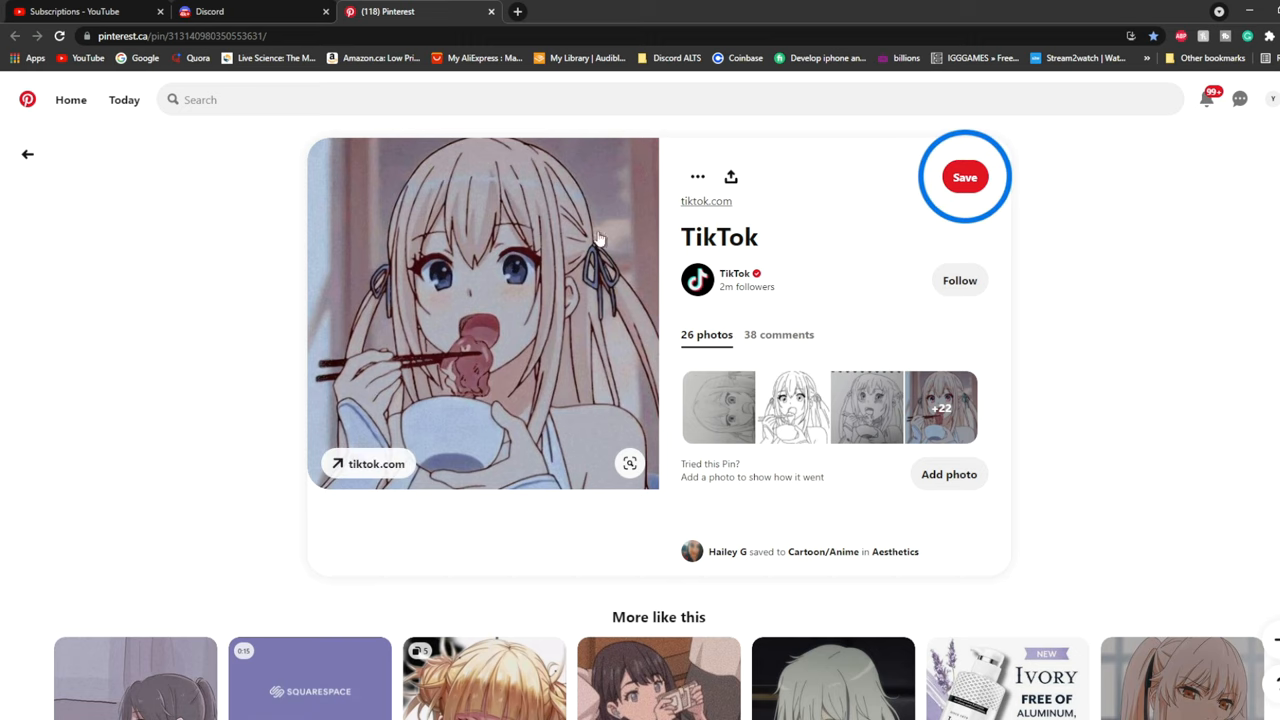
Step: Open the Pinterest pin showing the anime girl eating with chopsticks
left_click(245, 11)
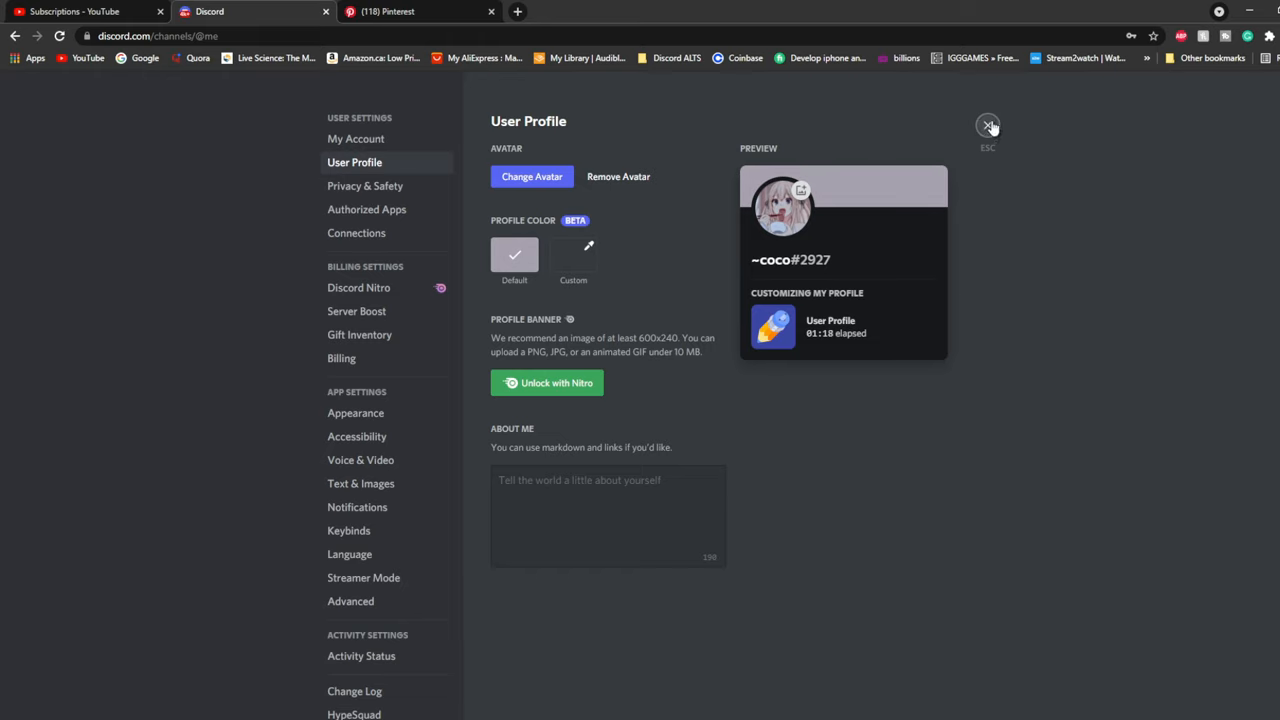
Step: Fill the ~coco About Me with 'she/her', age 15 and decorative coco text
left_click(356, 139)
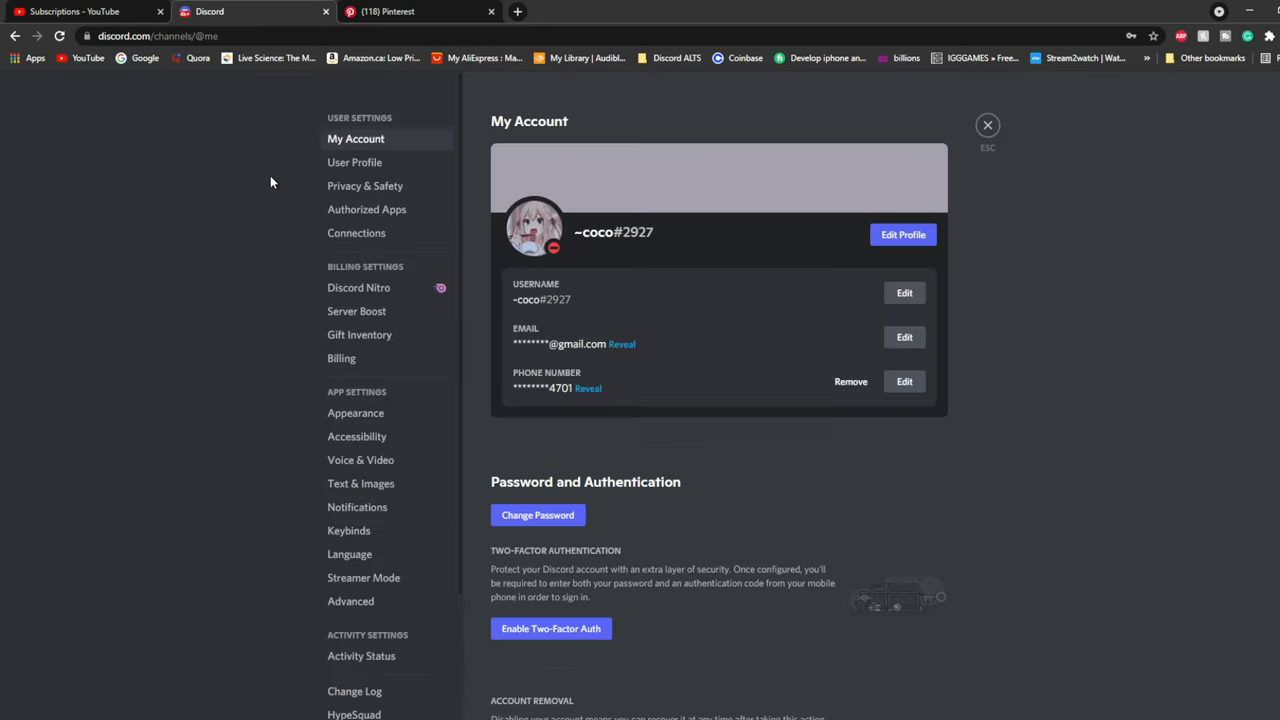
left_click(354, 162)
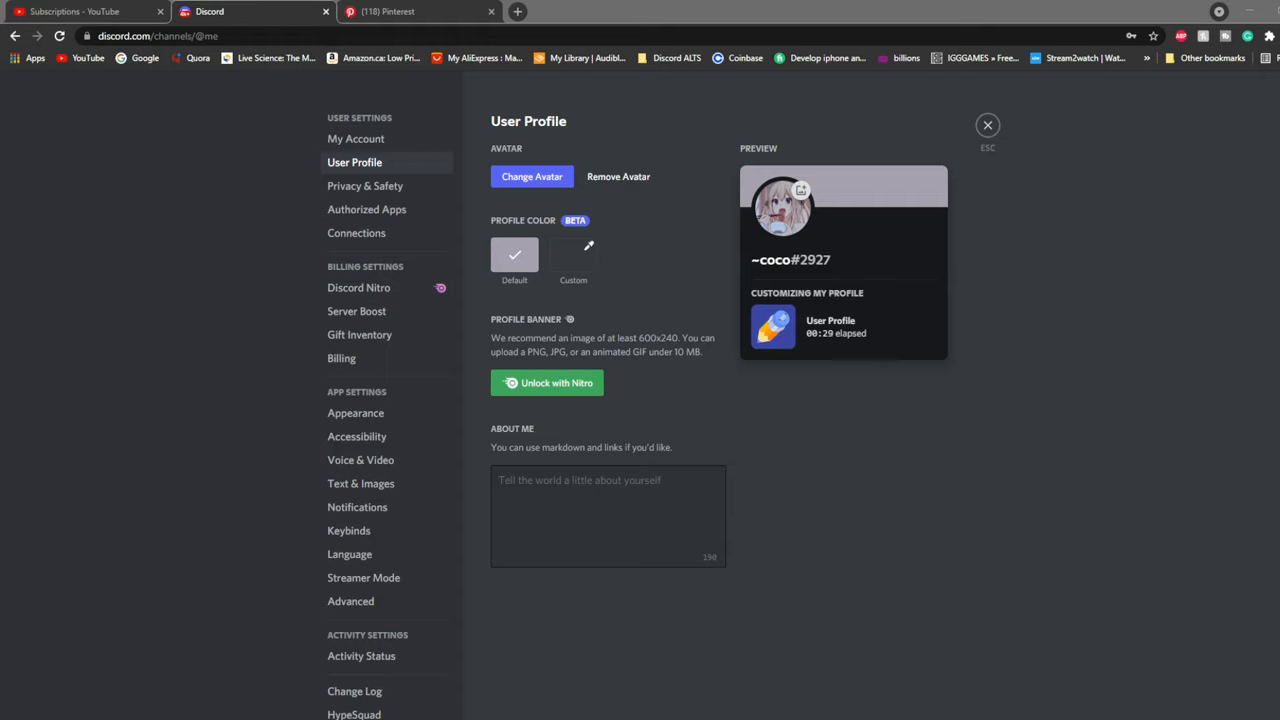
type("she/her")
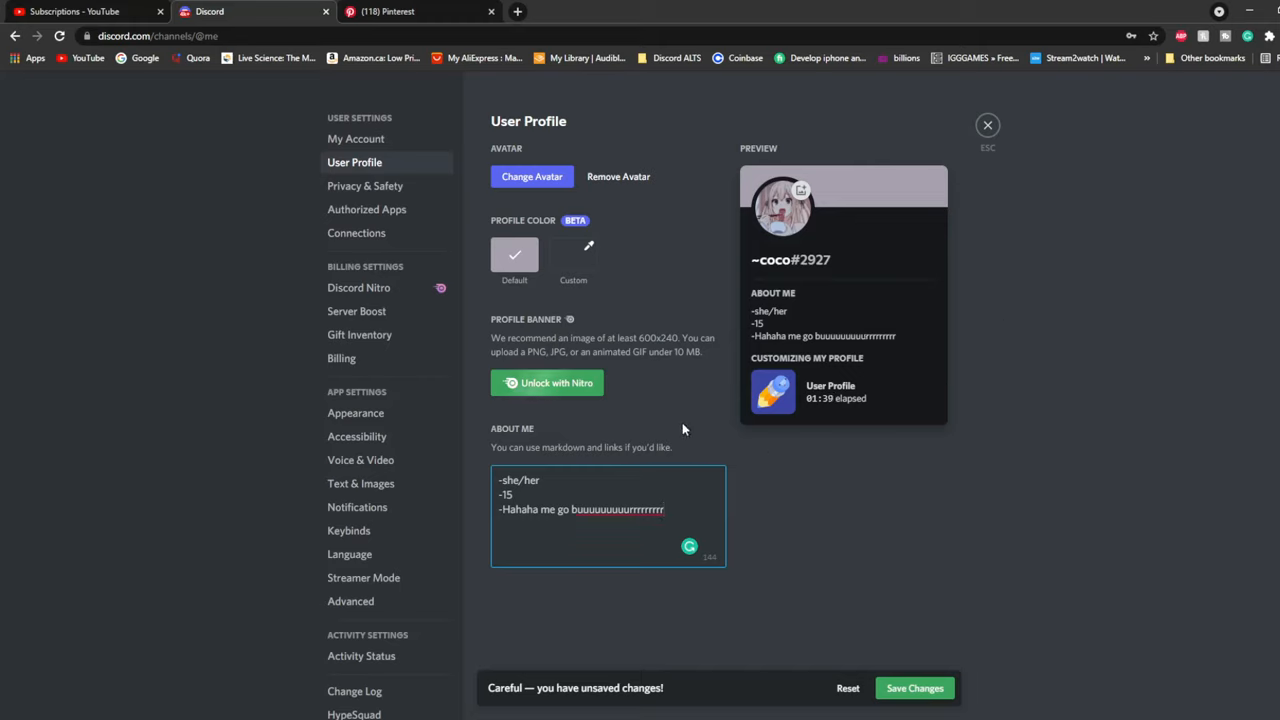
mouse_move(805, 309)
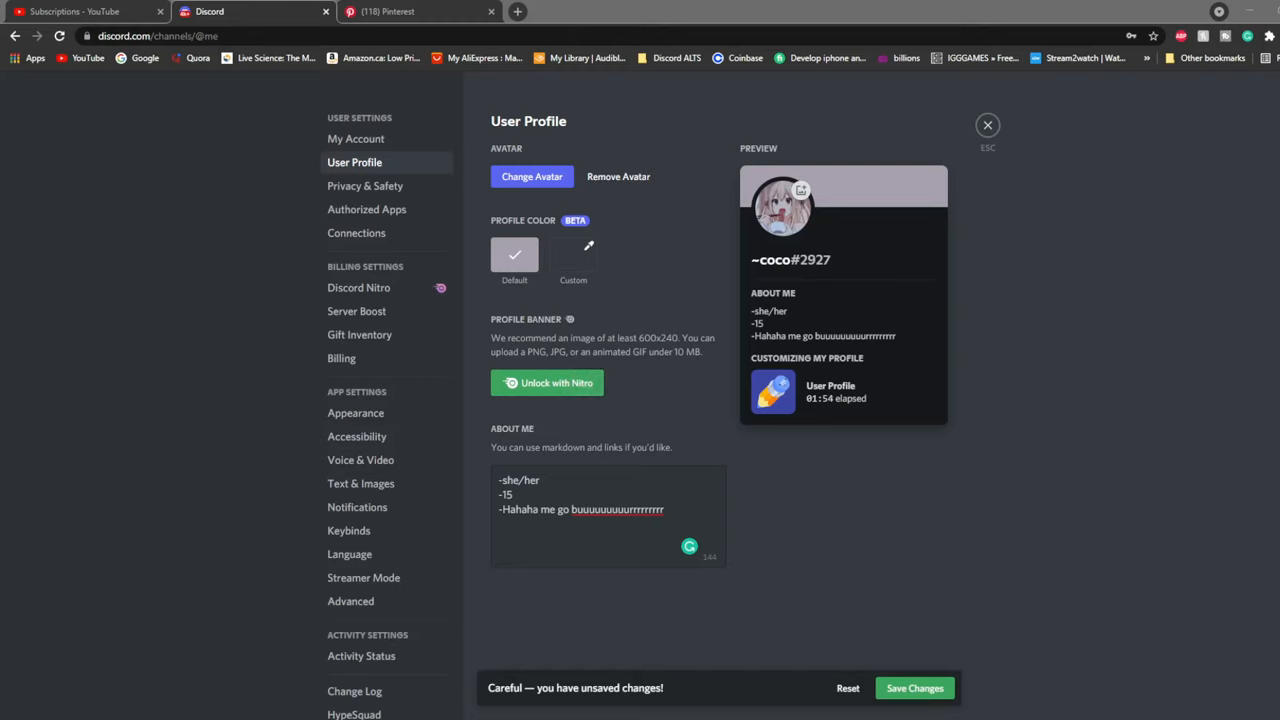
left_click(608, 510)
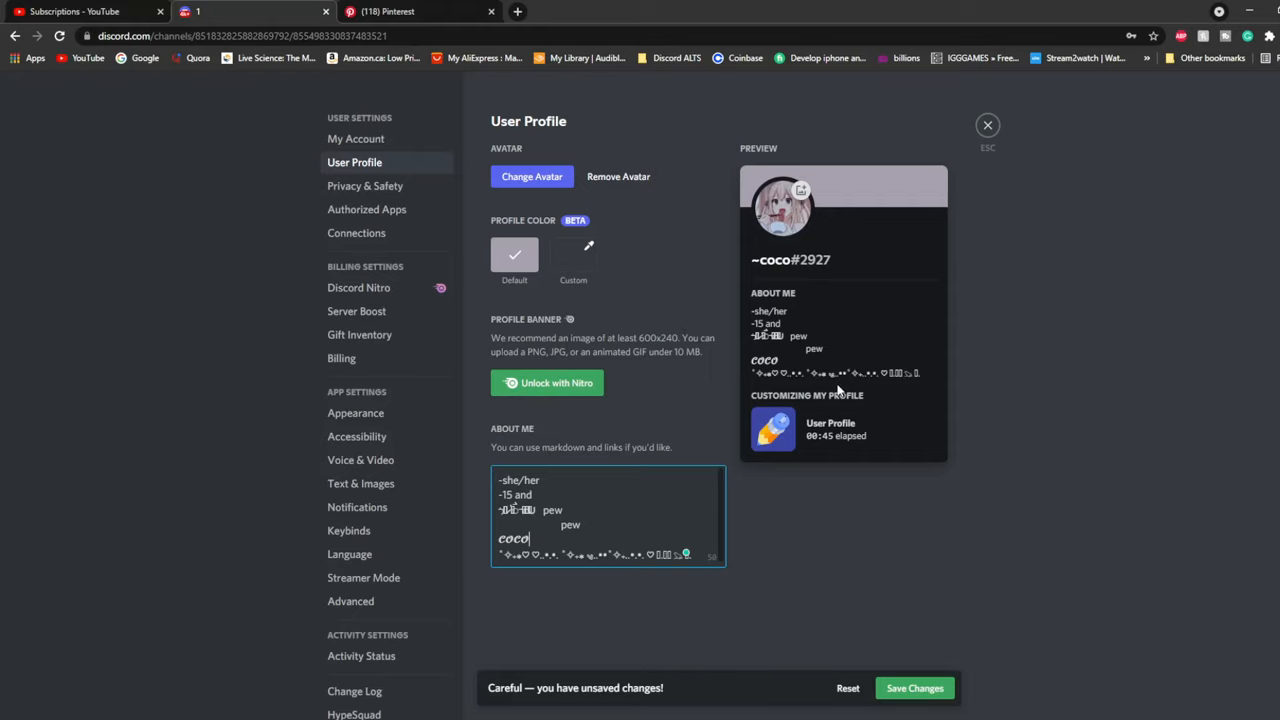
mouse_move(796, 296)
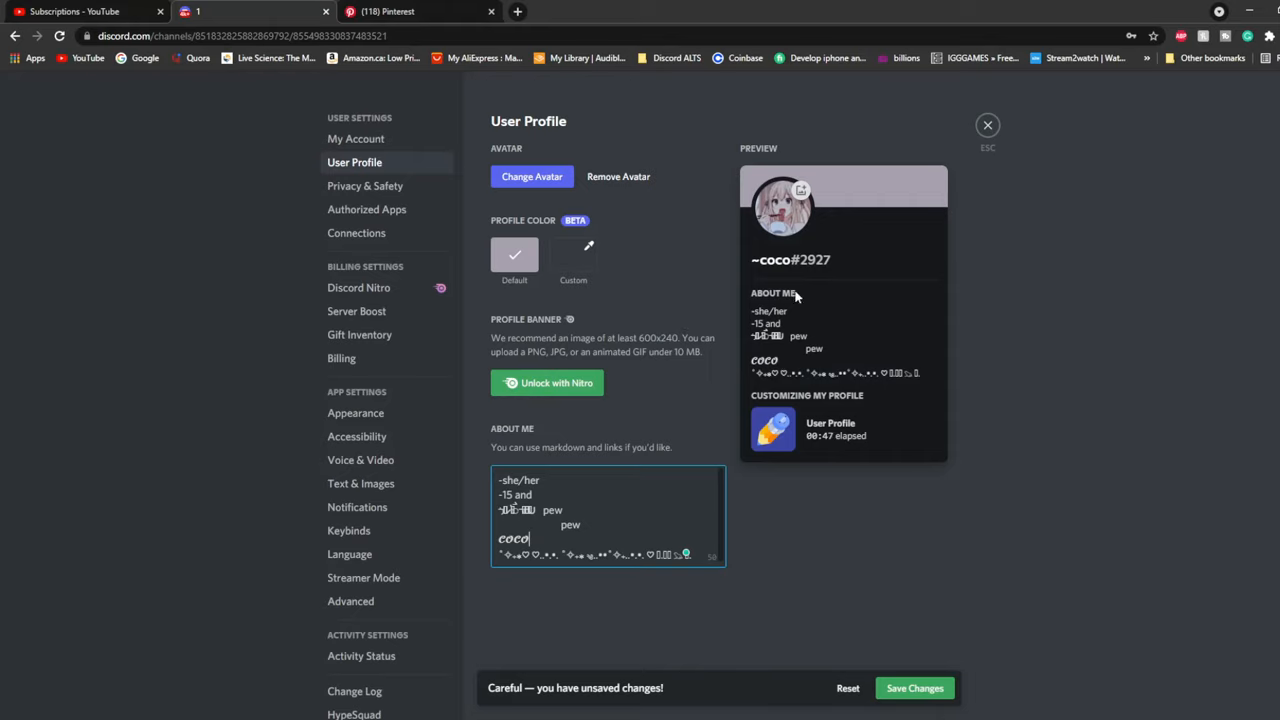
left_click(356, 233)
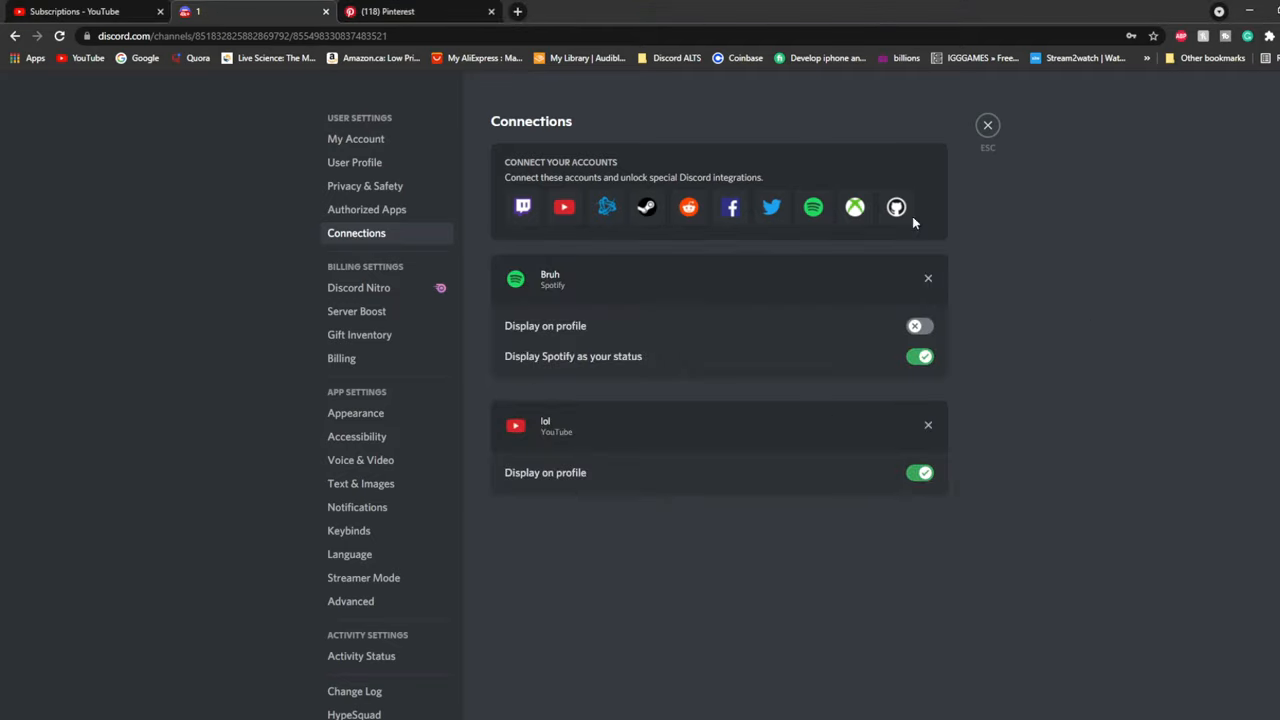
mouse_move(987, 126)
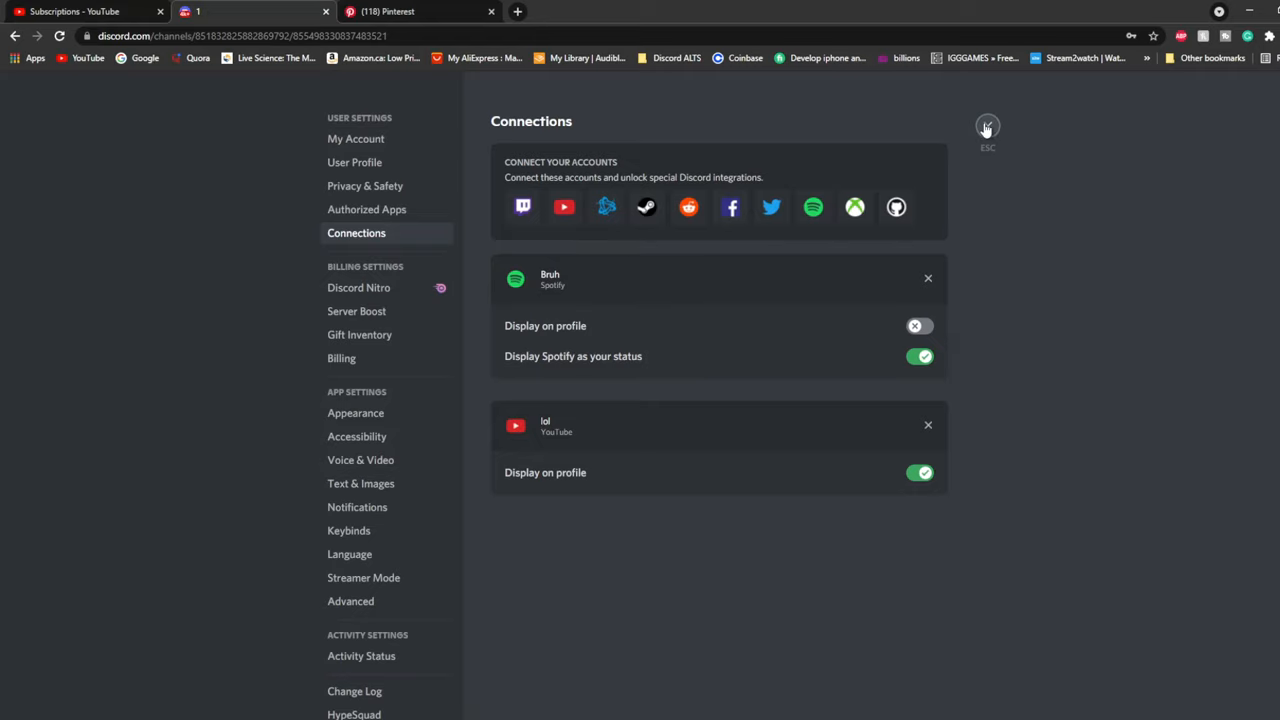
Step: View ~coco's profile from another account, checking Mutual Servers and User Info
left_click(987, 127)
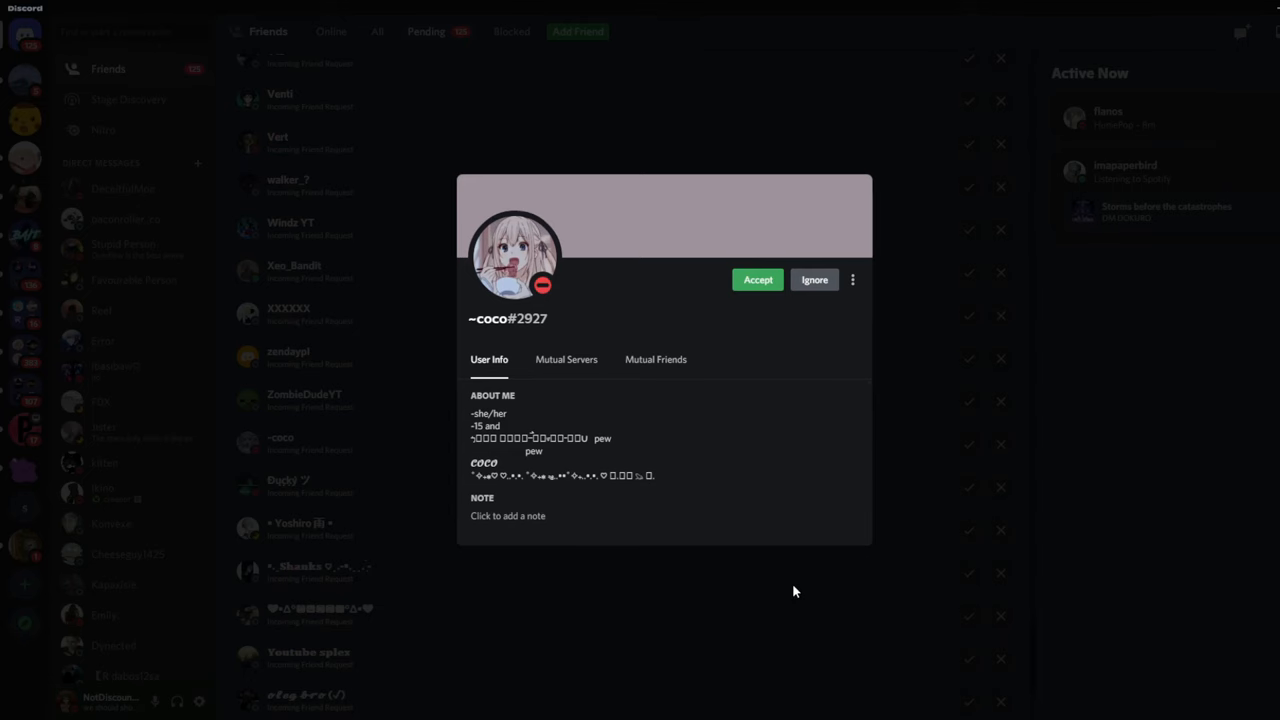
mouse_move(566, 359)
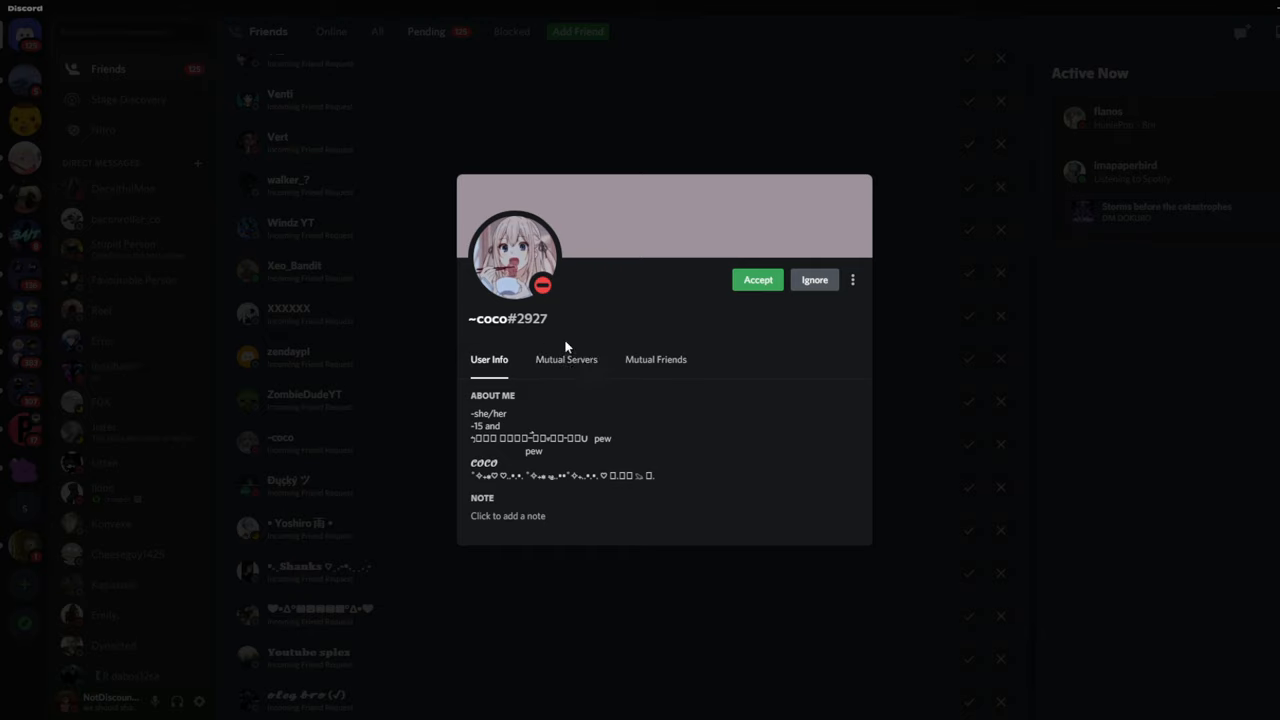
left_click(566, 359)
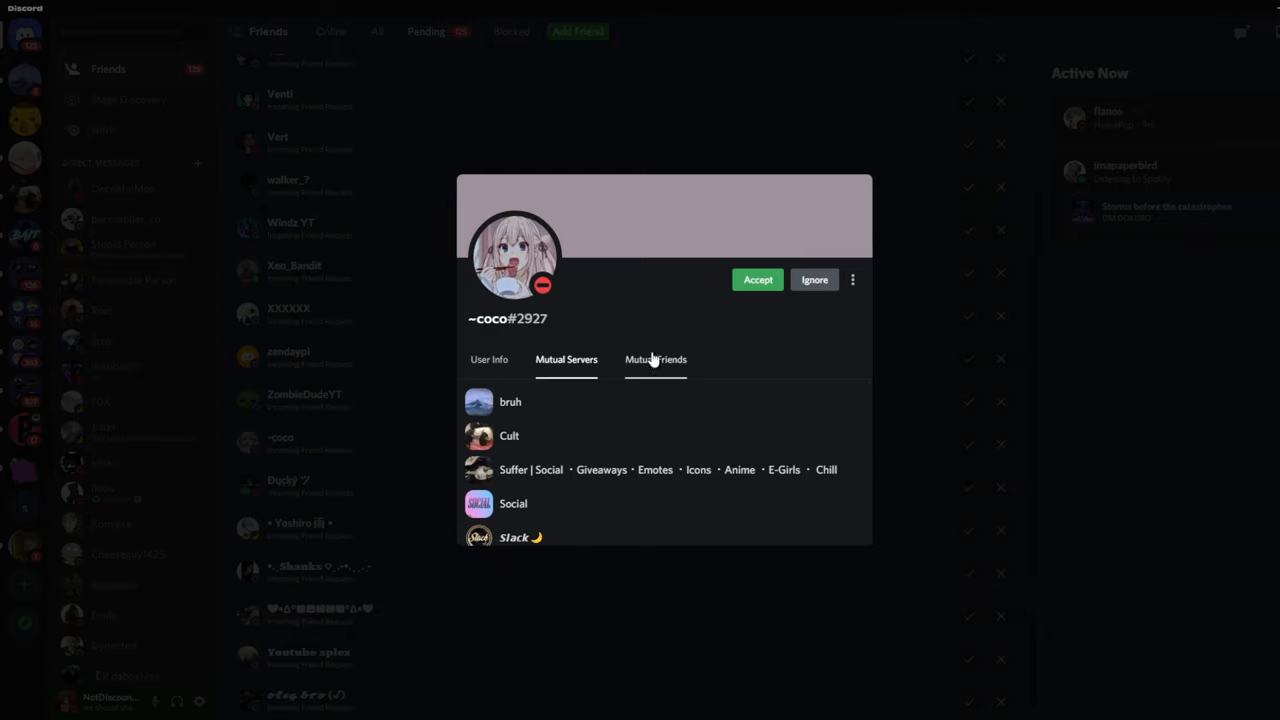
left_click(489, 359)
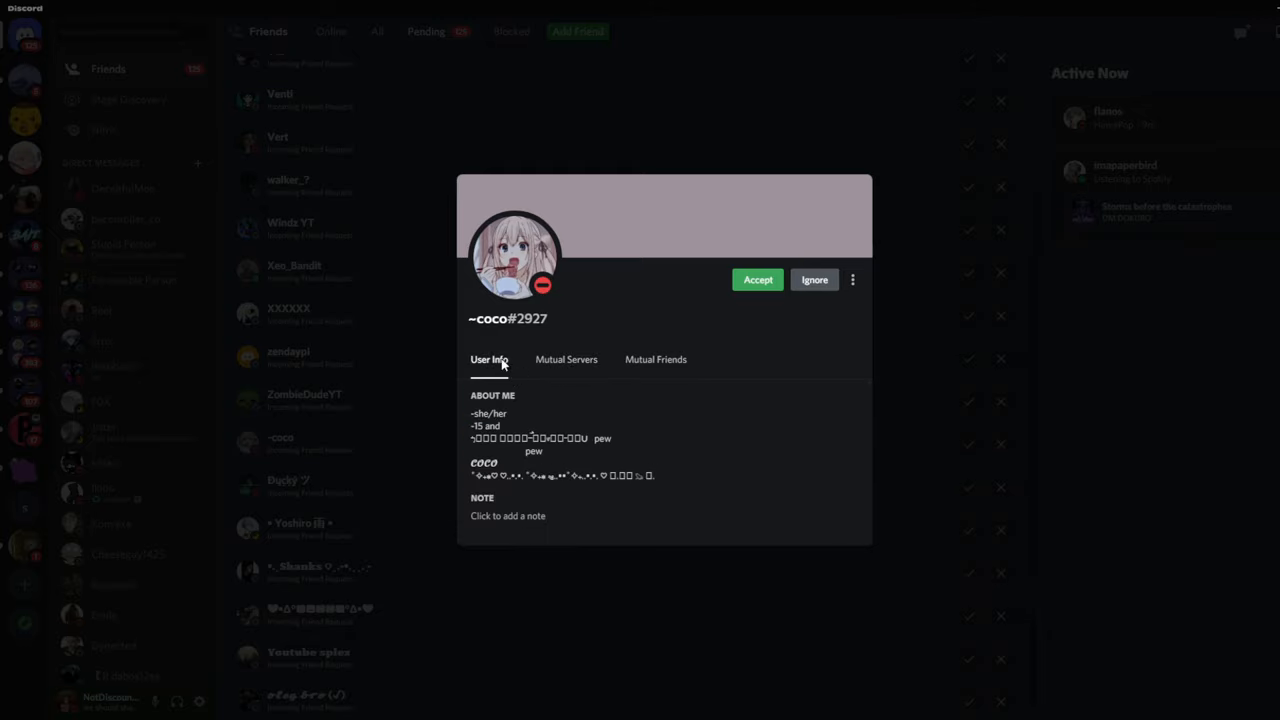
scroll("down", 3)
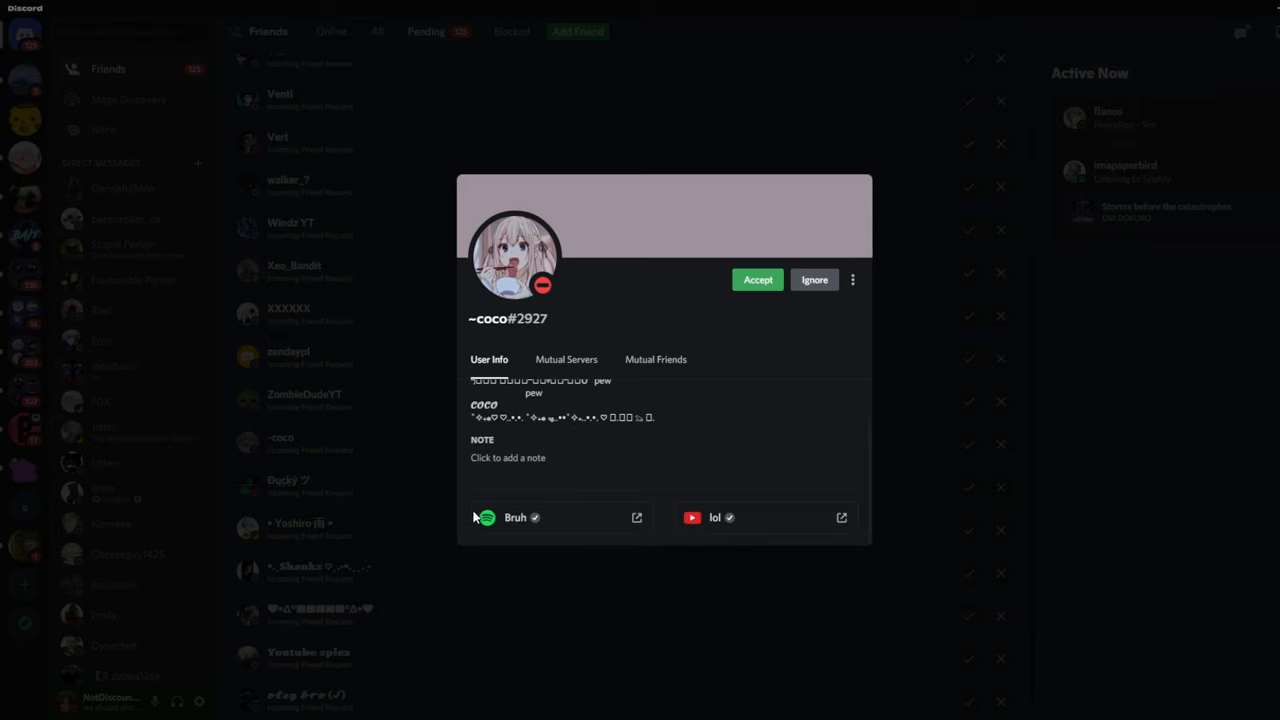
mouse_move(658, 518)
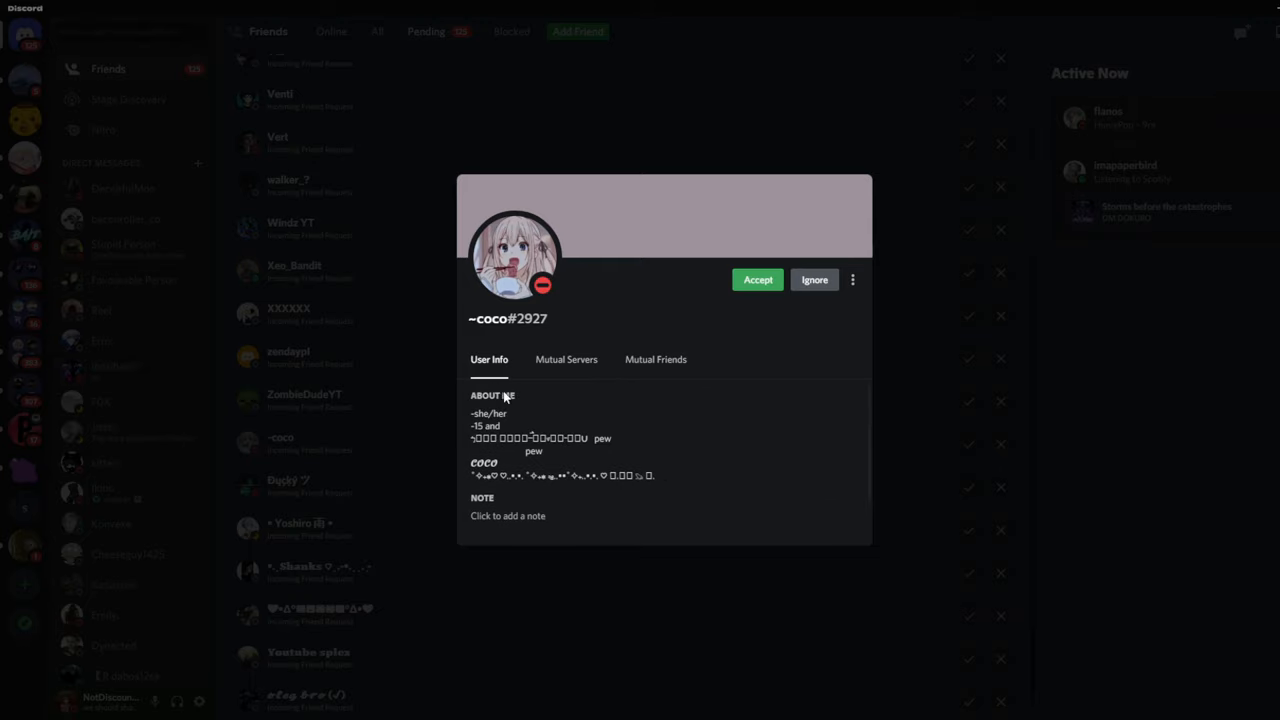
mouse_move(566, 359)
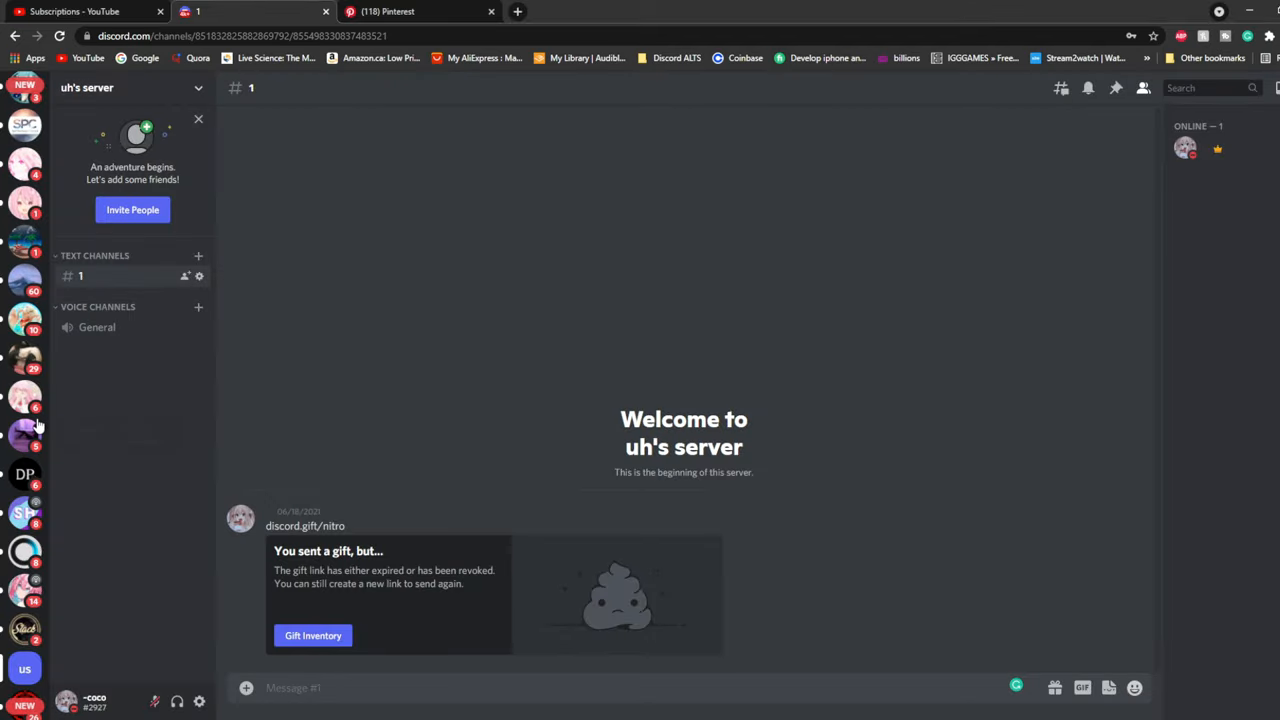
Step: Open E-Girl Kingdom Social and begin a message search with 'sle'
left_click(24, 405)
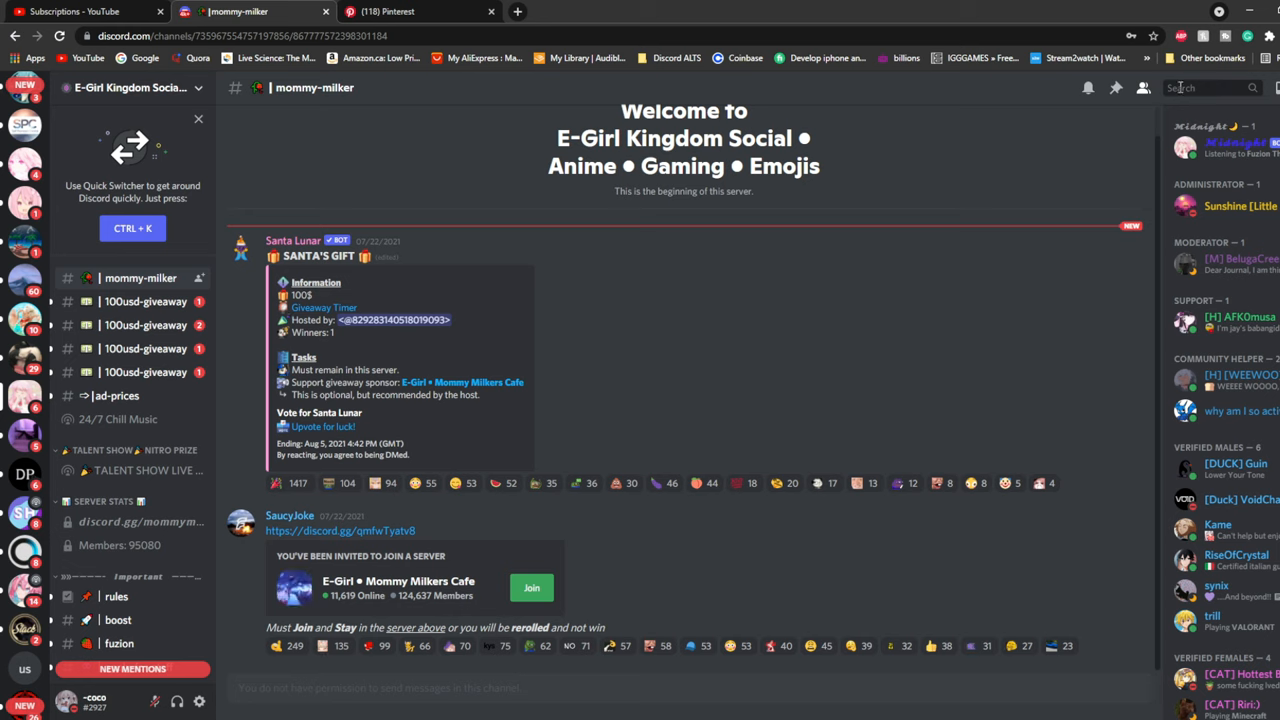
type("slefies")
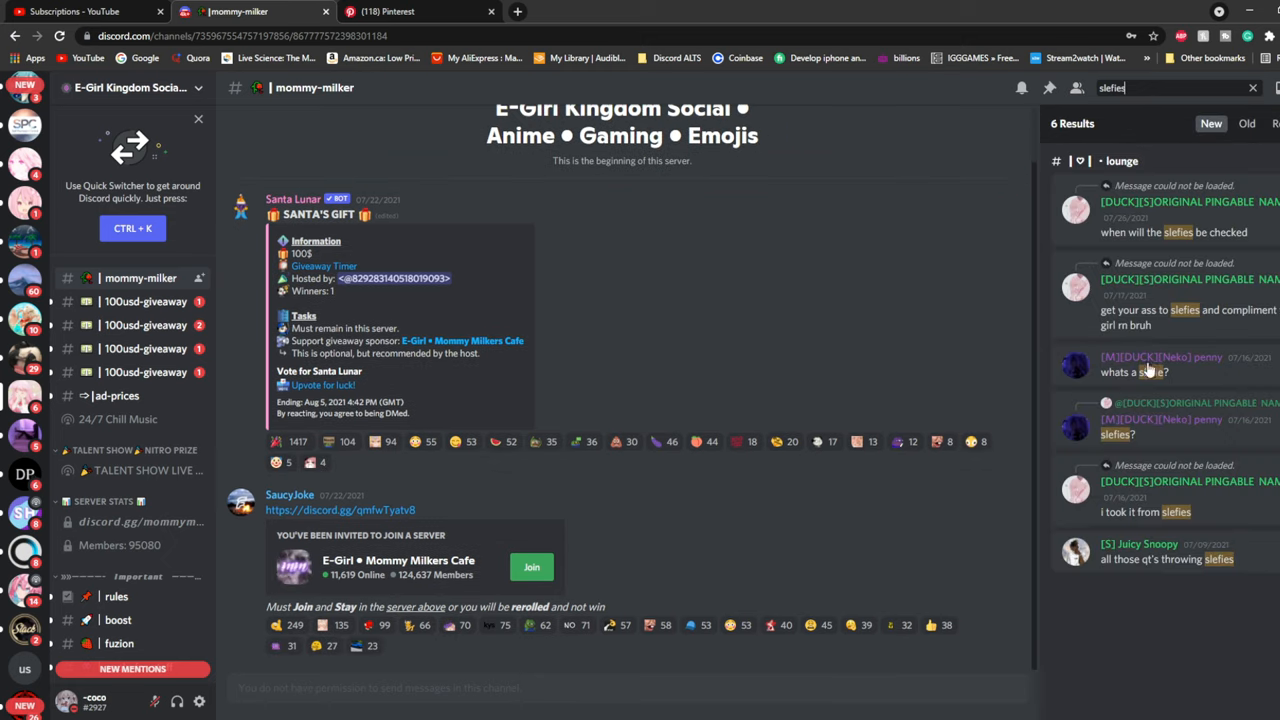
mouse_move(1133, 218)
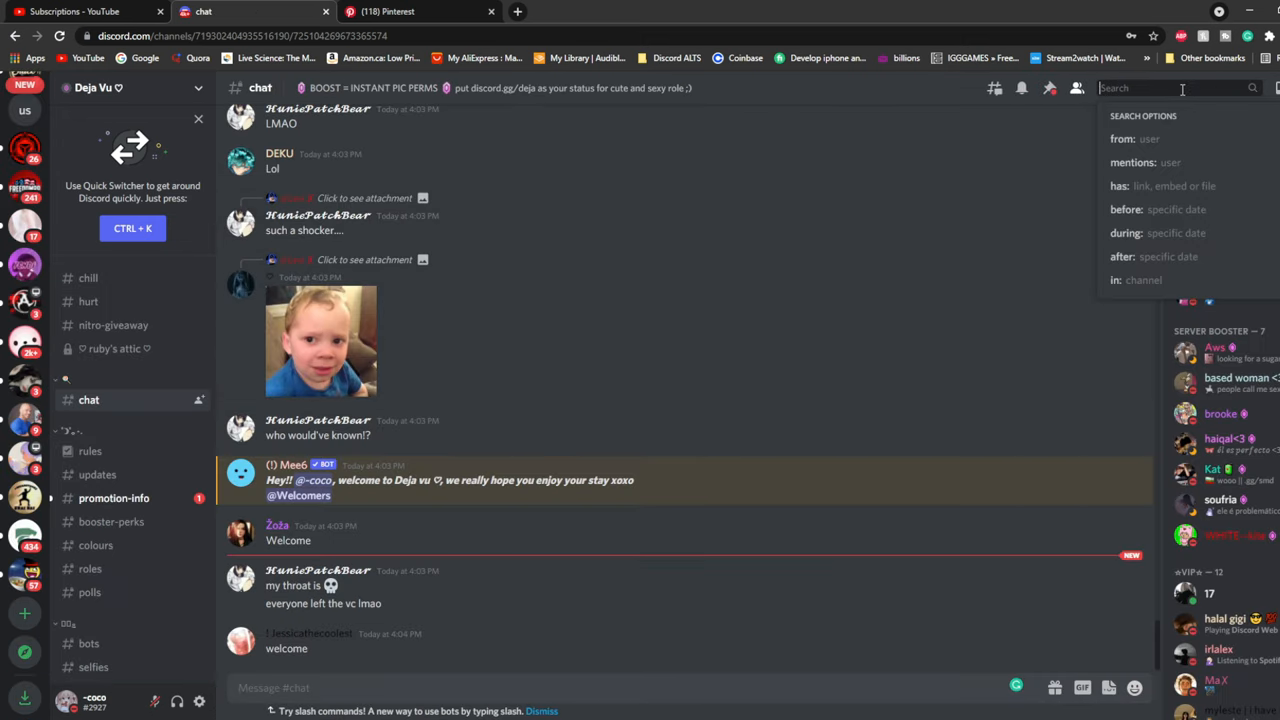
Step: Search 'selfies', view a selfie poster's profile, then reach the MEE6 DM
type("selfies")
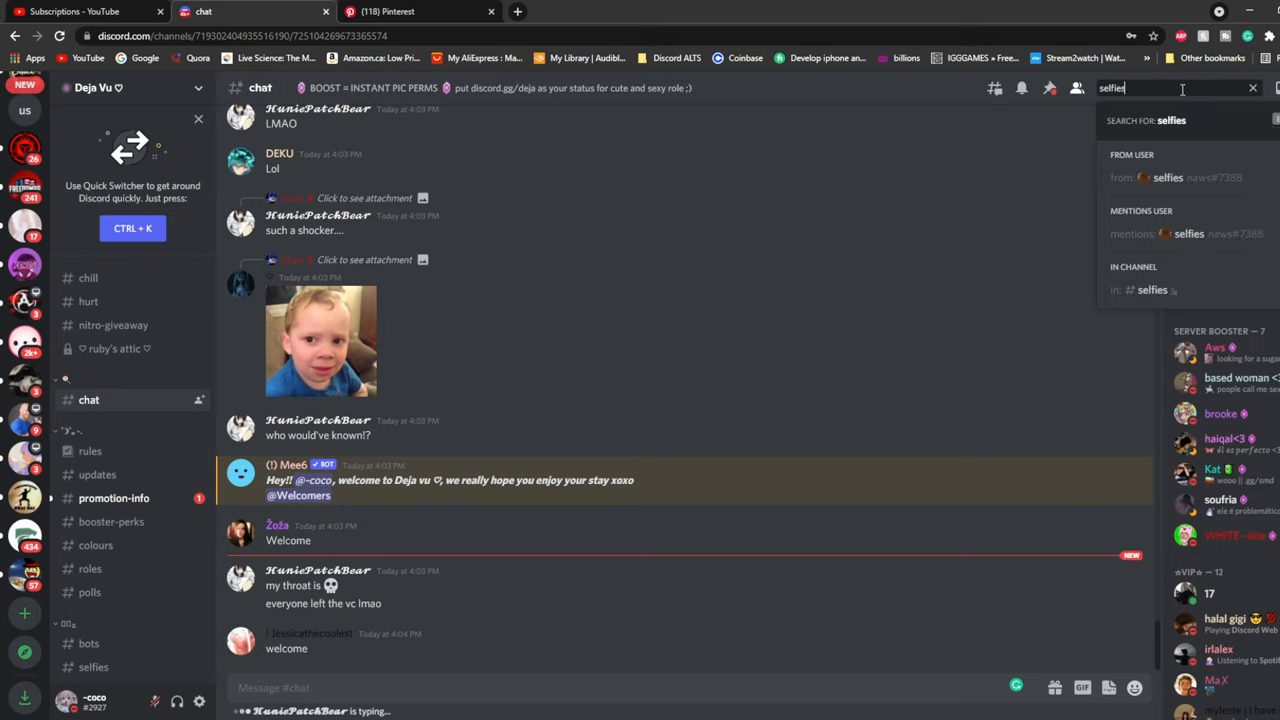
mouse_move(1148, 260)
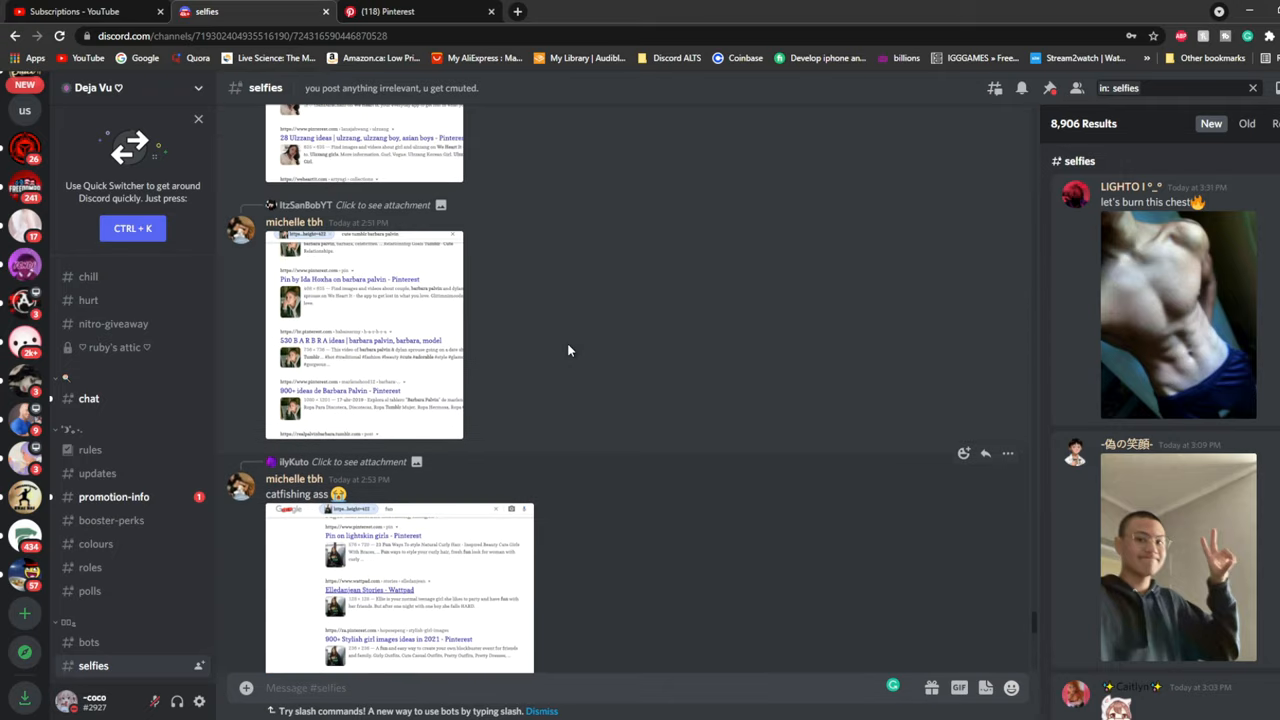
left_click(367, 335)
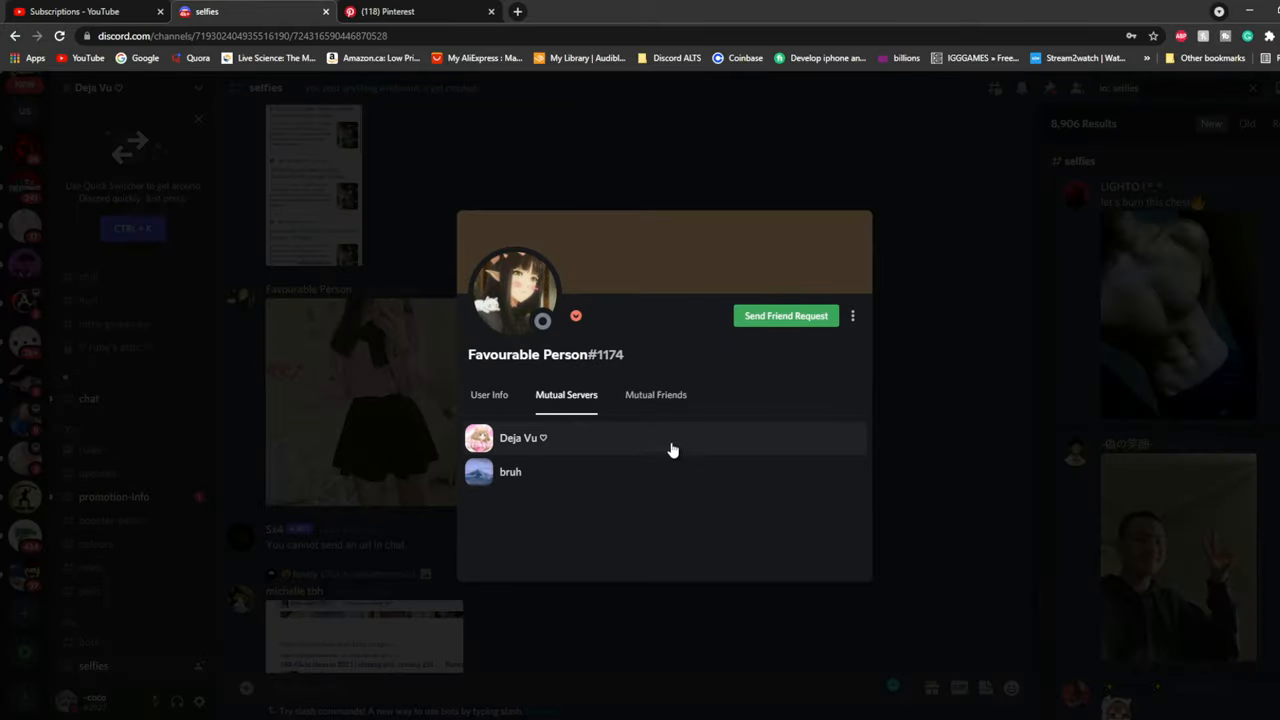
left_click(960, 205)
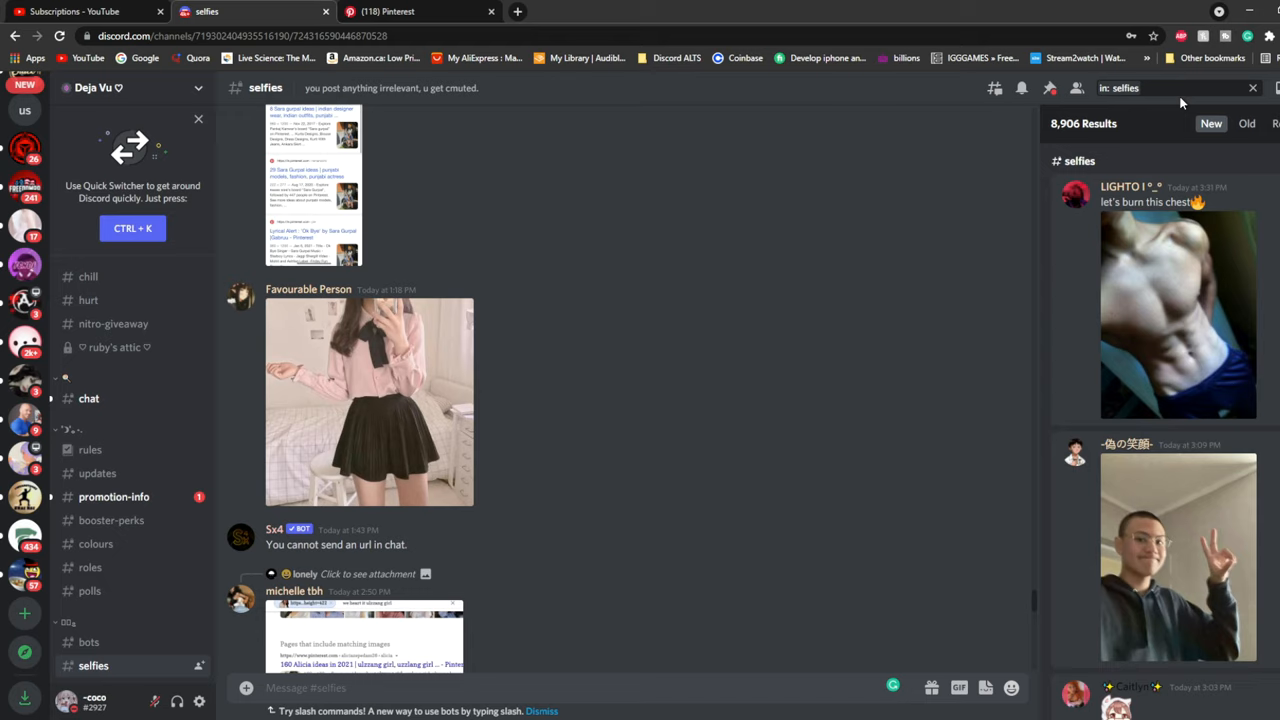
mouse_move(768, 373)
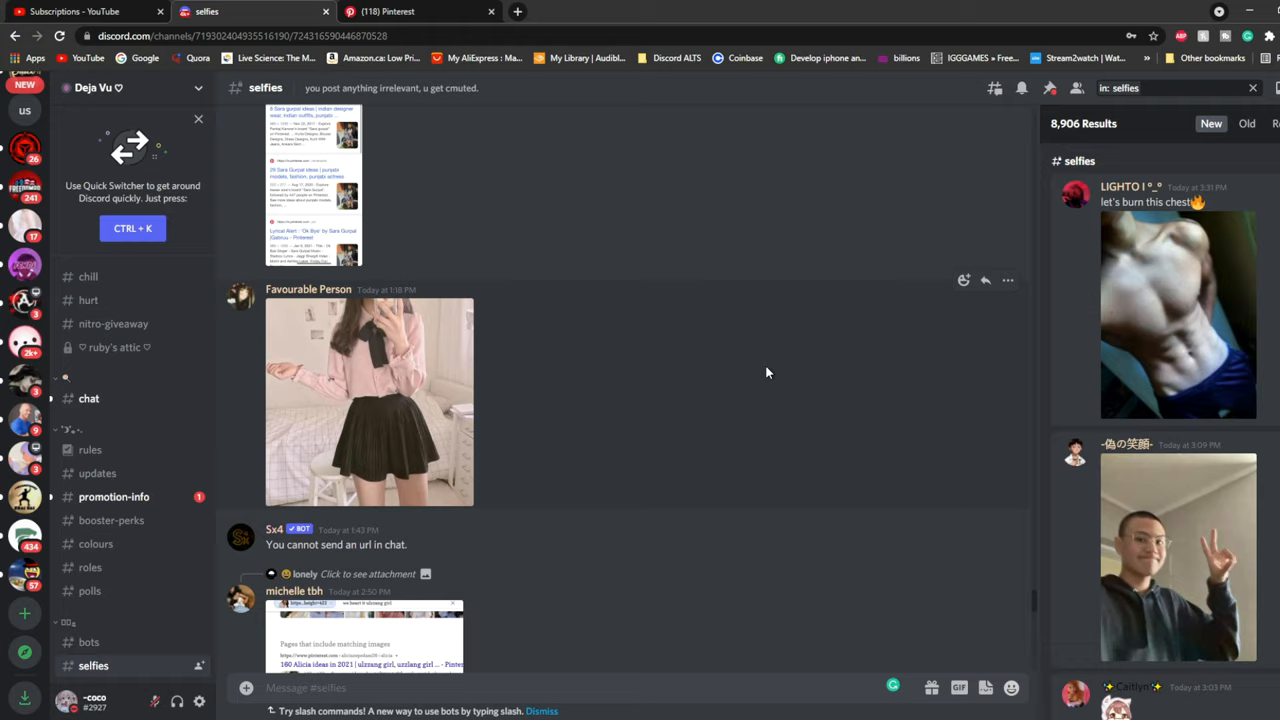
left_click(67, 700)
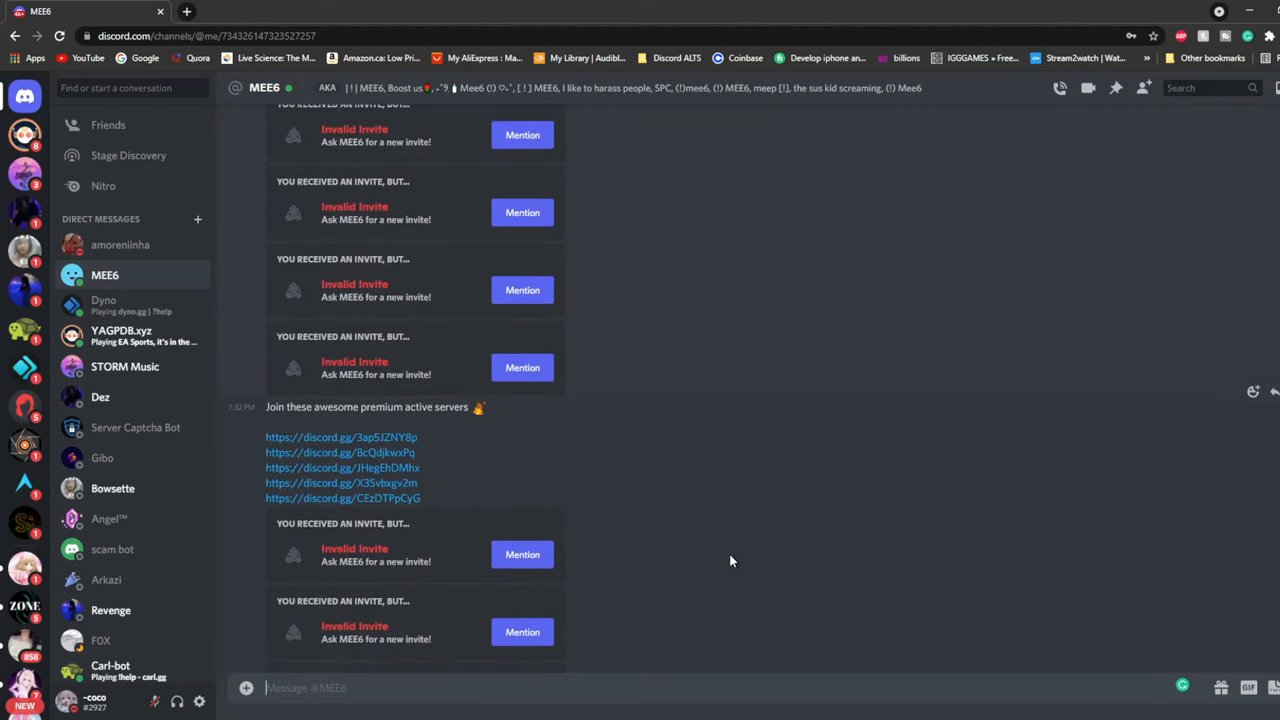
Step: Browse the MEE6 and YAGPDB.xyz bot DMs, then open uh's server channel #1
scroll("down", 3)
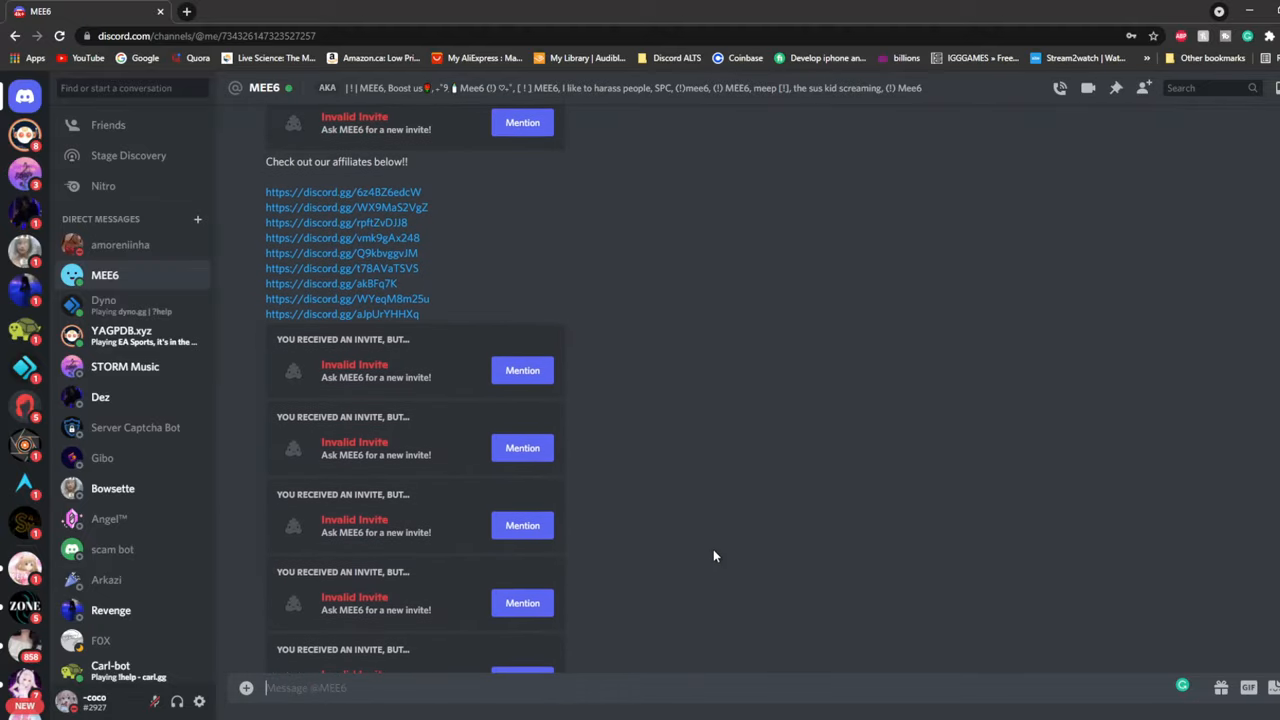
scroll("up", 3)
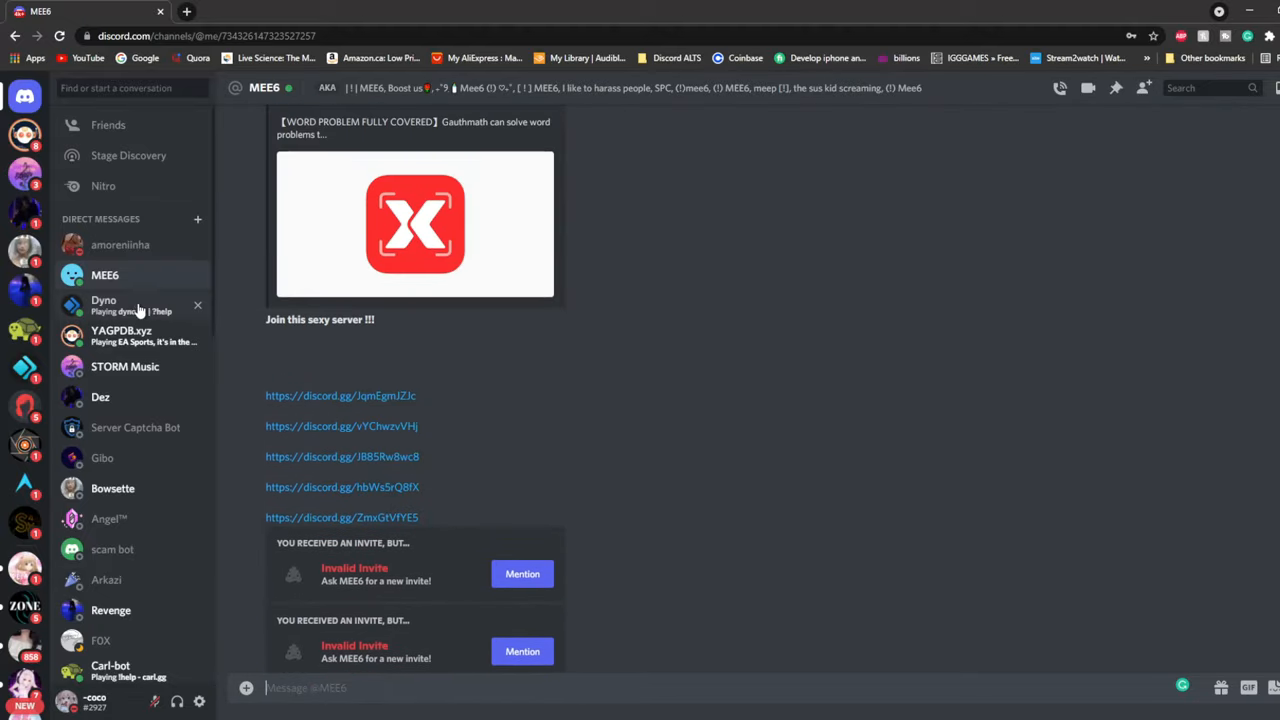
left_click(104, 305)
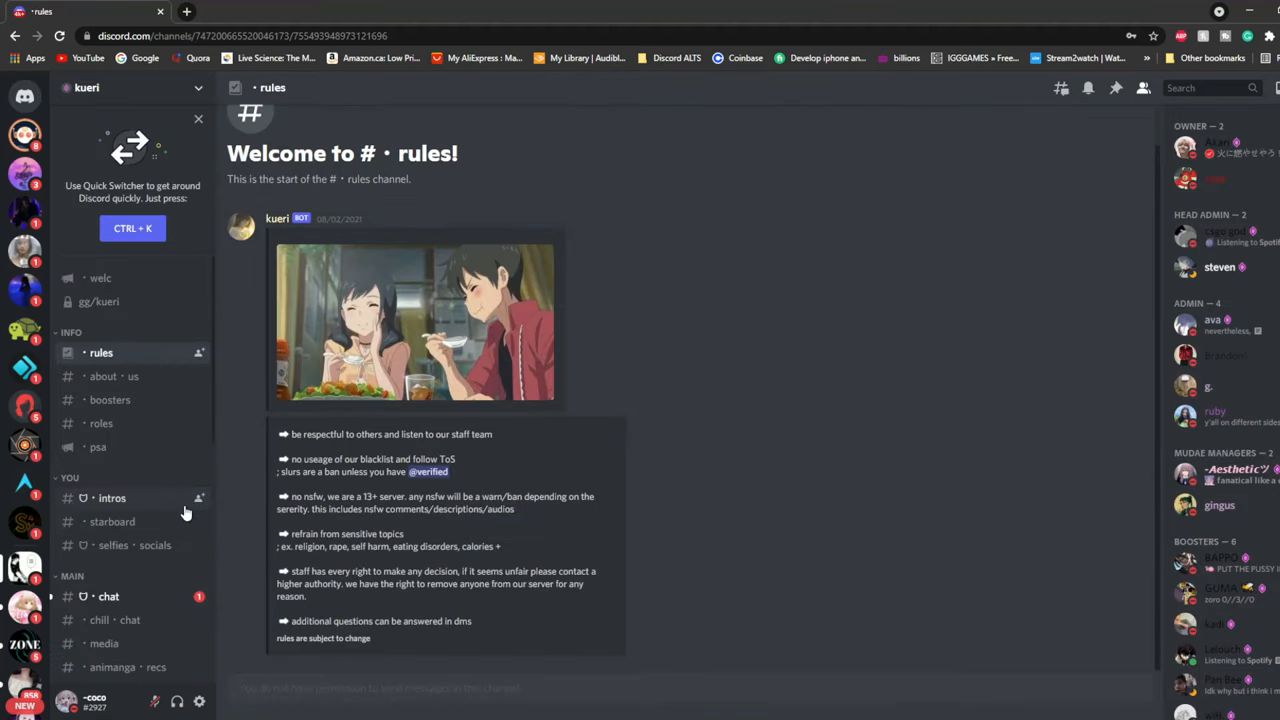
left_click(121, 335)
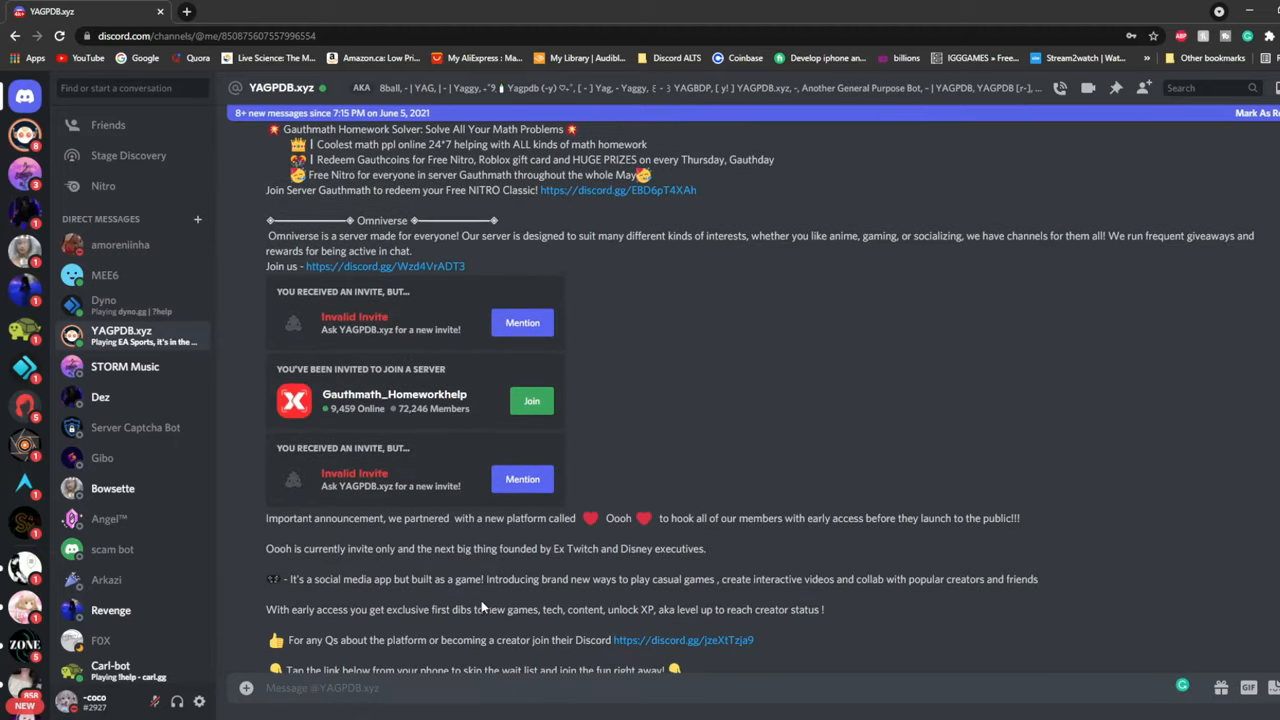
scroll("down", 3)
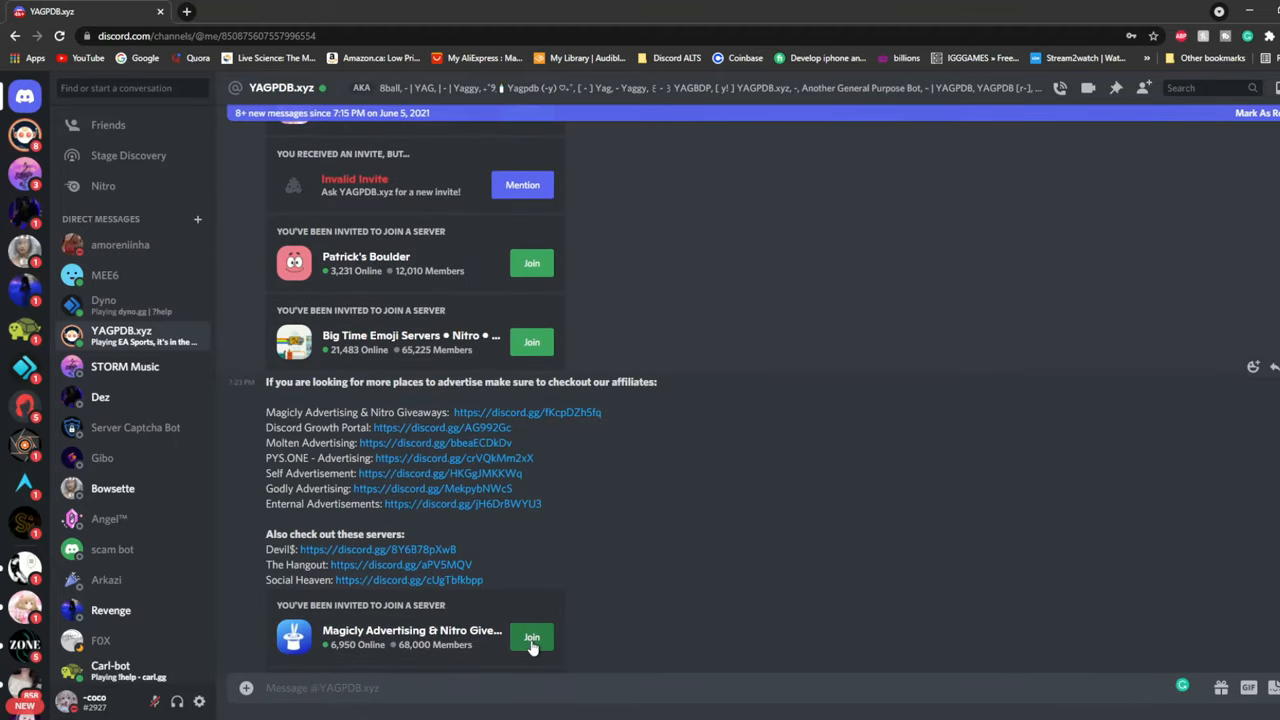
left_click(531, 637)
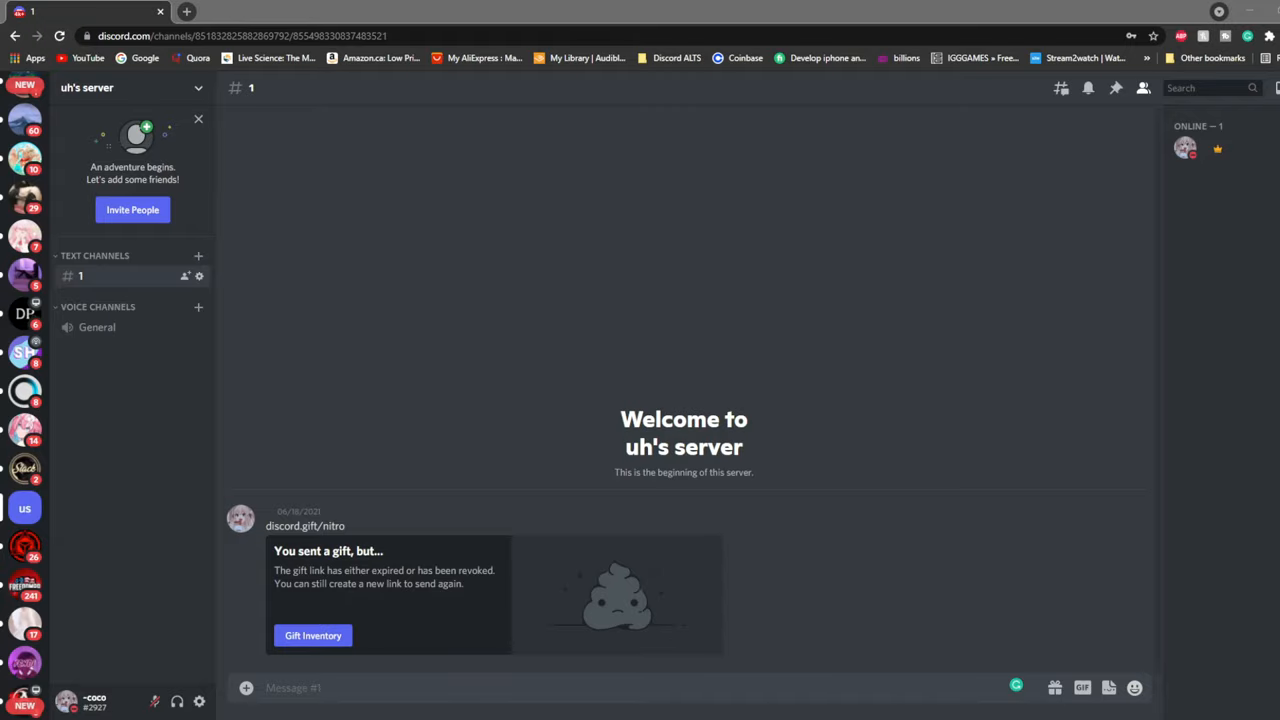
Step: Open the upload file picker and bring up the selfie photos folder
left_click(1134, 687)
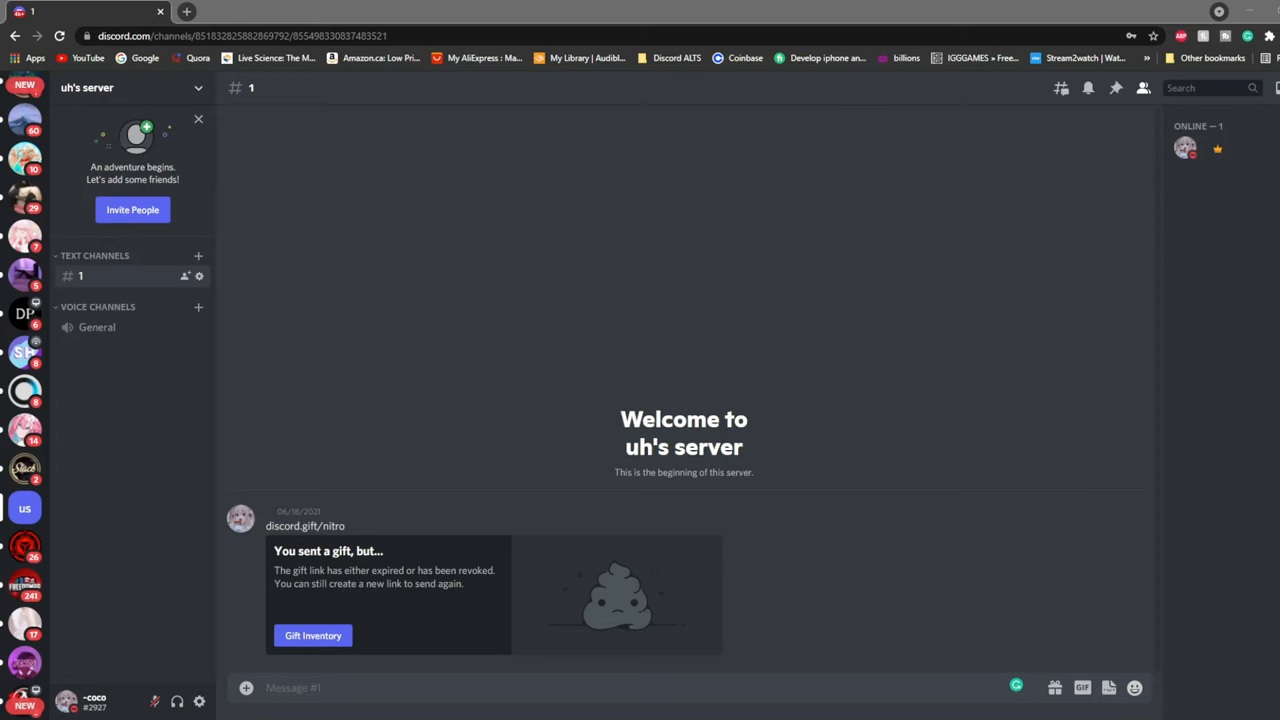
left_click(24, 97)
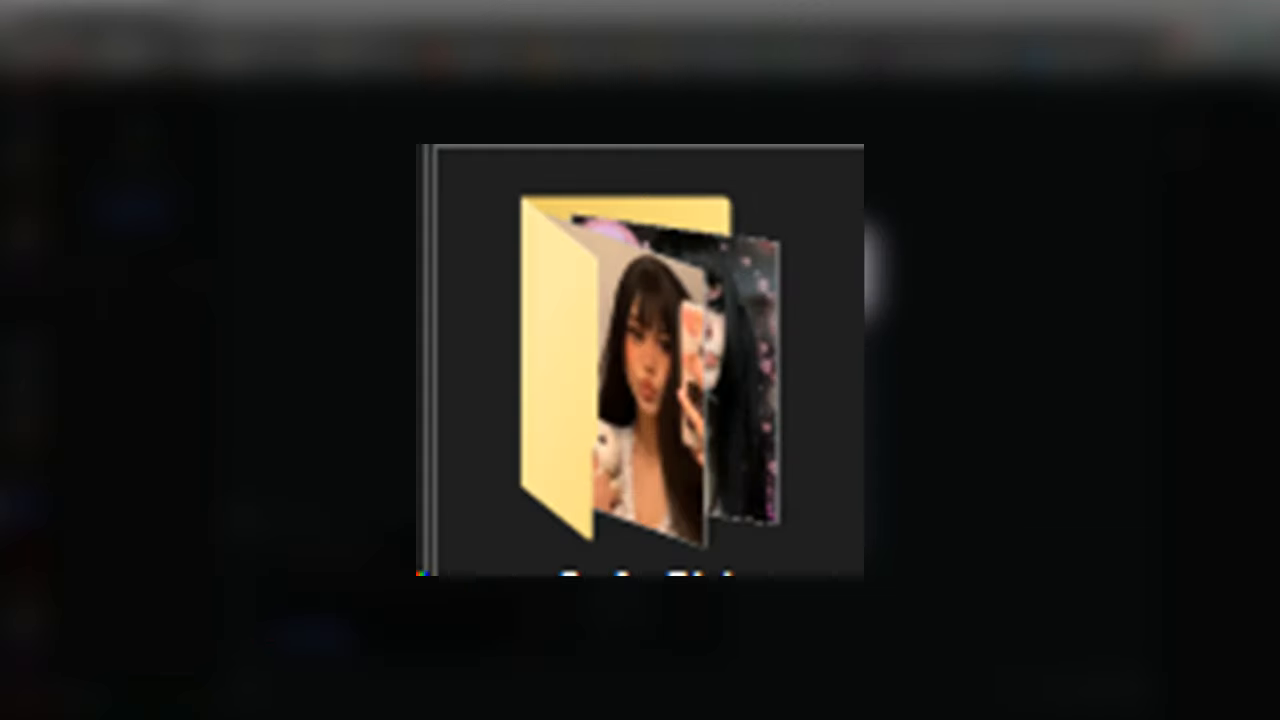
Step: Open the photos folder and attach Image 19.JPG to the DM upload
double_click(628, 365)
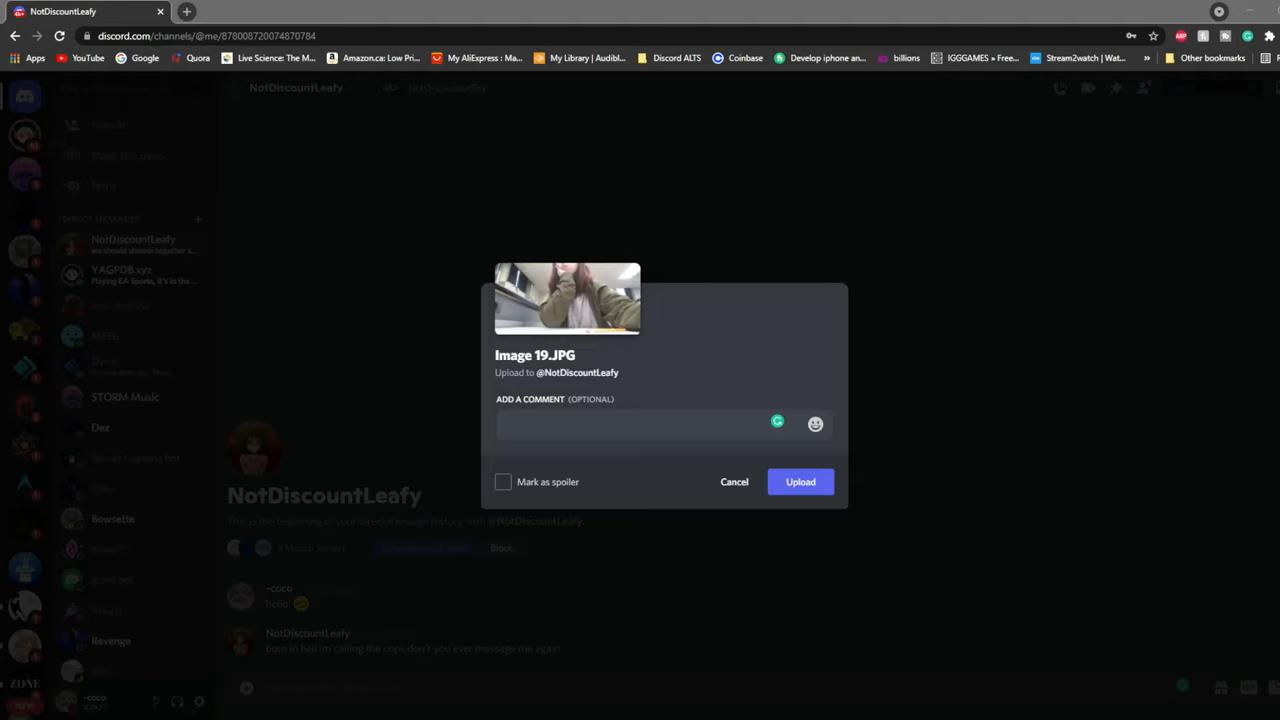
Step: Caption the selfie 'k ill take a pic rn im at school tho', add an emoji, and upload
type("k")
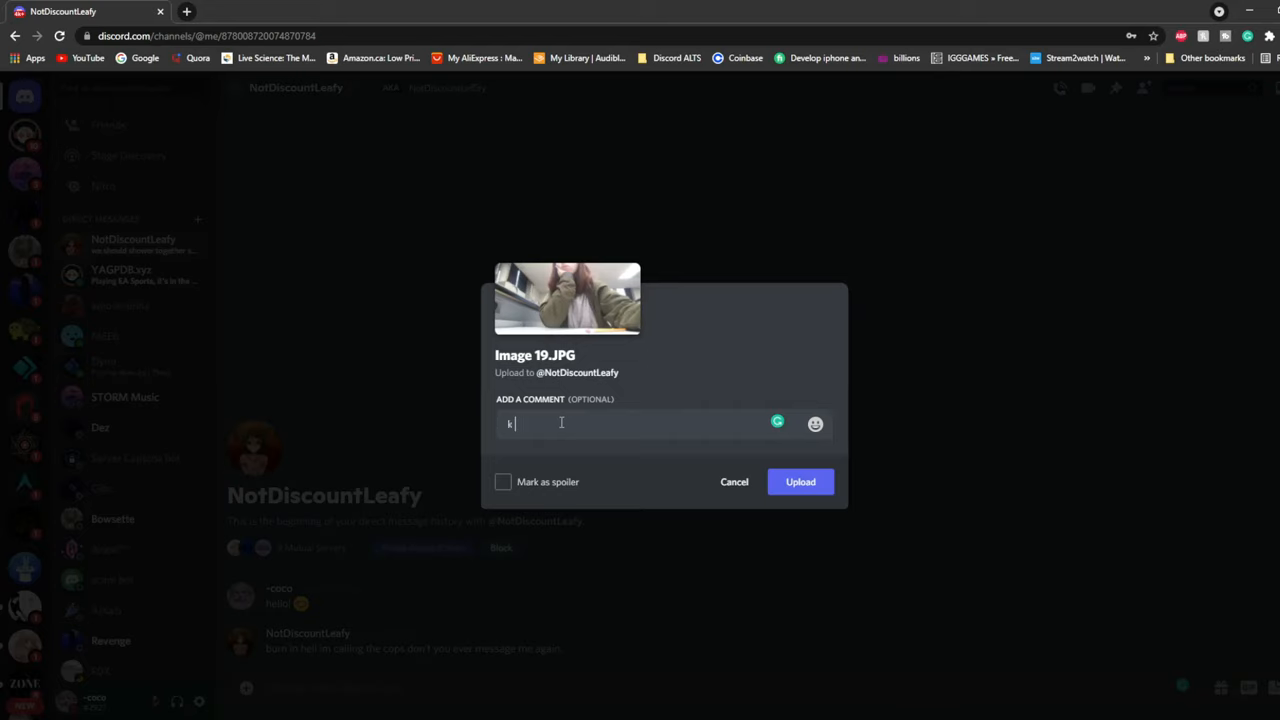
type("ill take a pic")
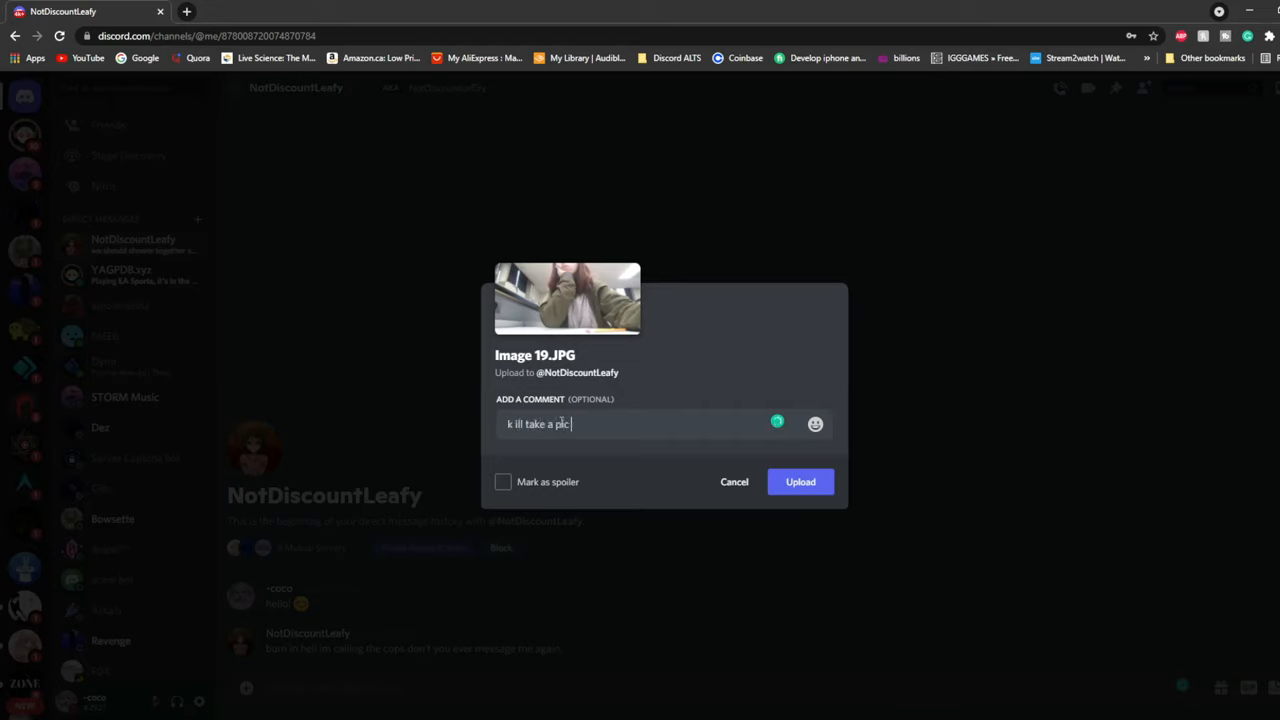
type("rn im a")
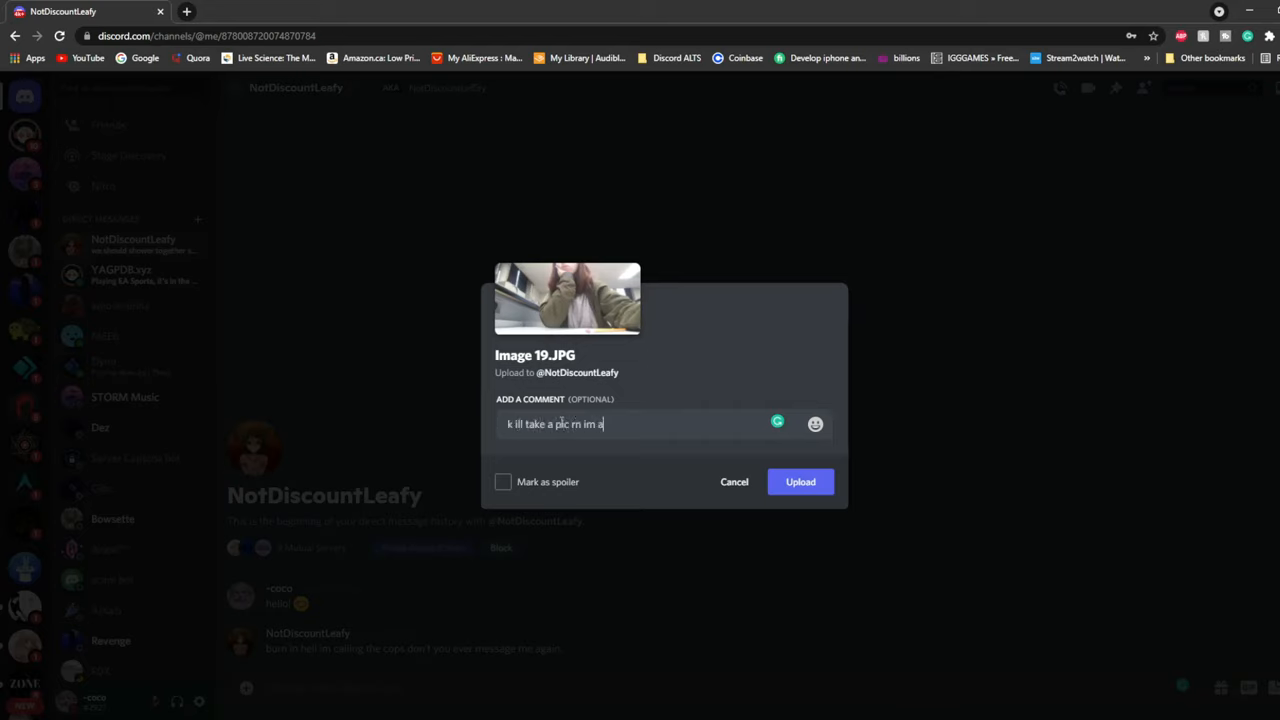
type("t school th")
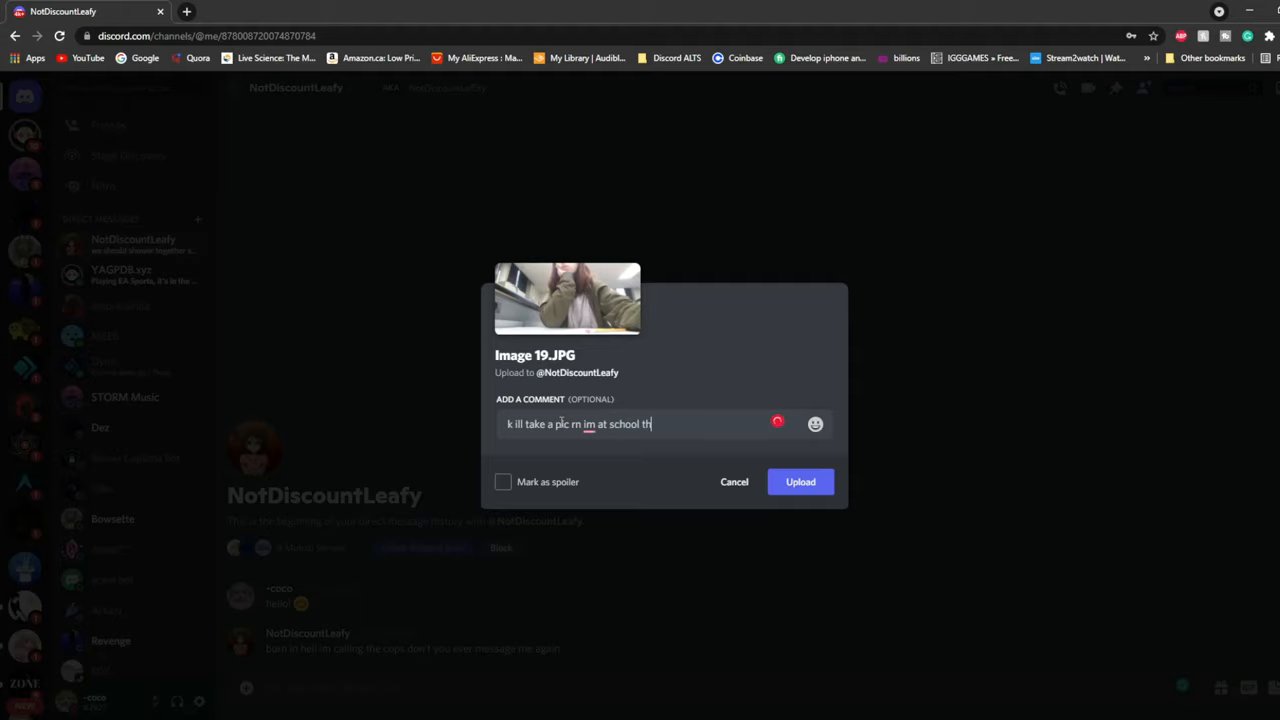
type("o")
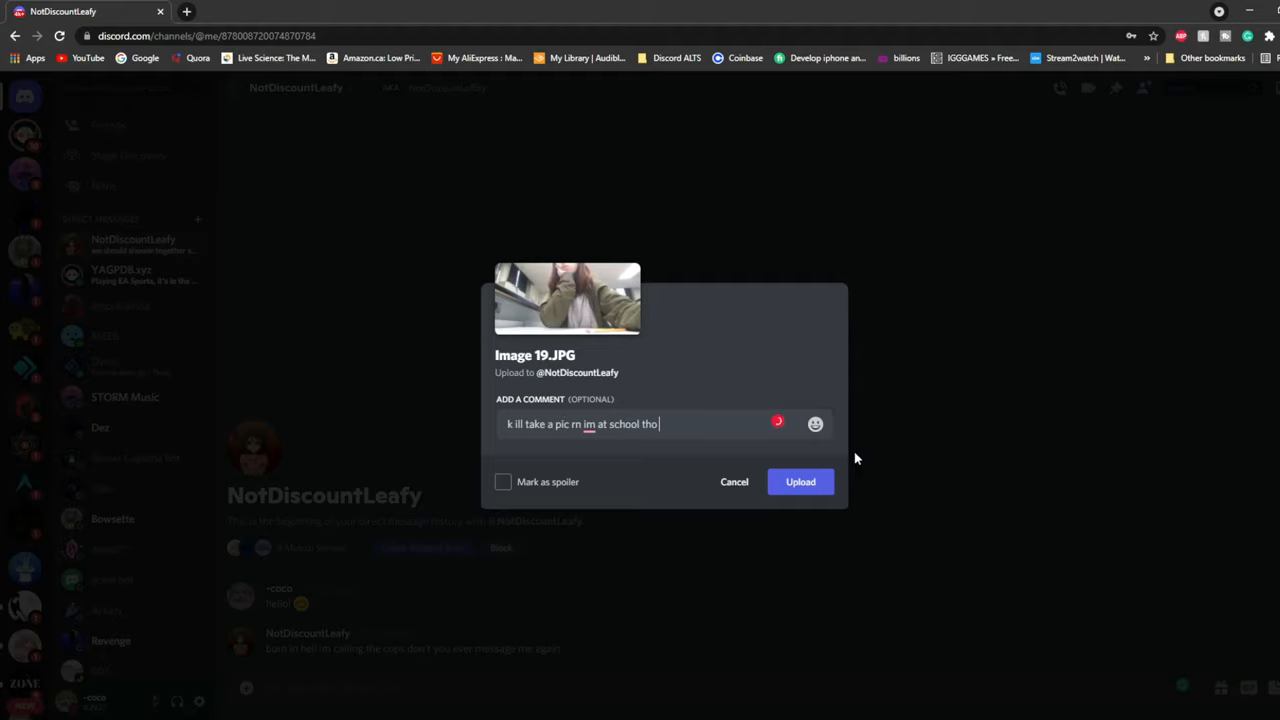
left_click(815, 424)
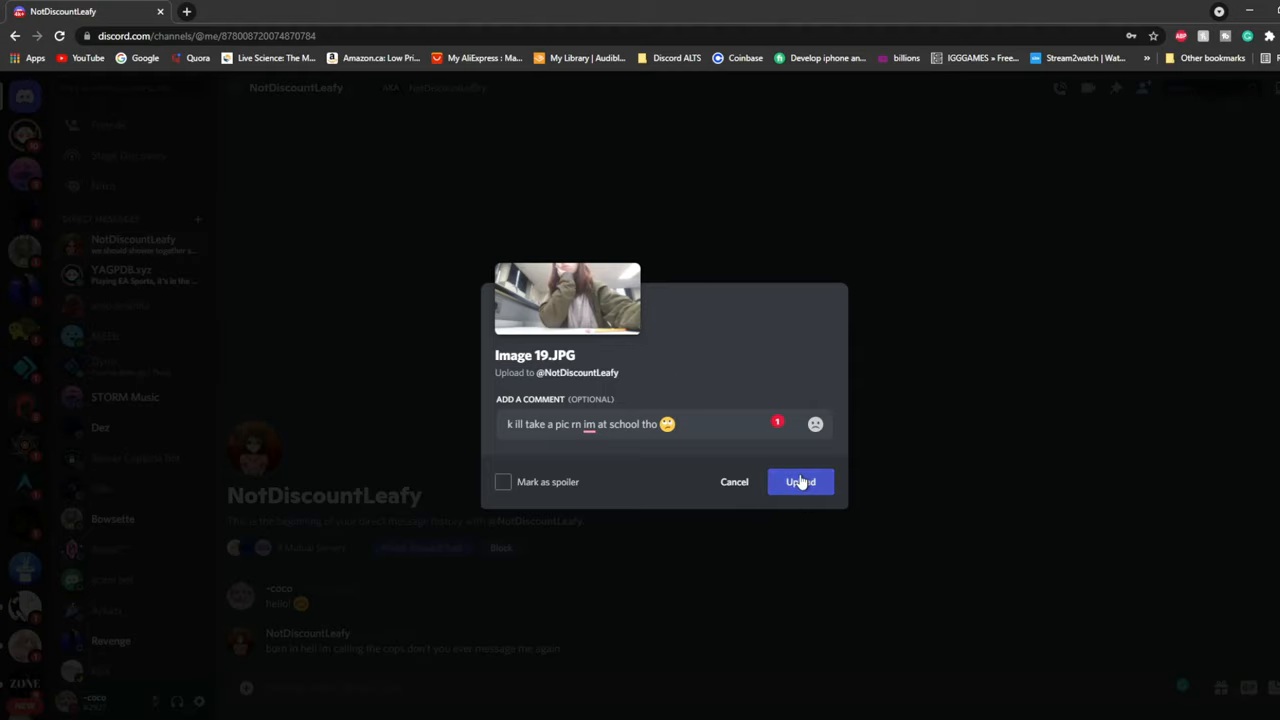
left_click(800, 481)
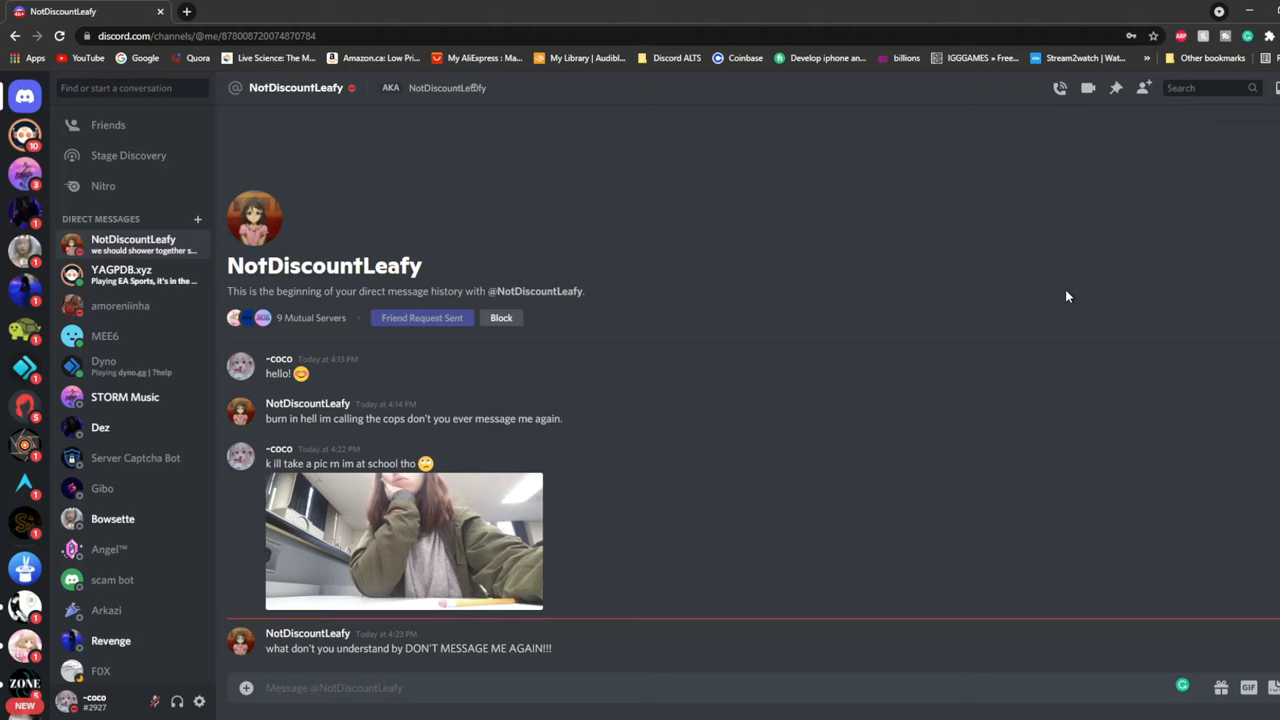
Step: Enlarge the sent selfie in the NotDiscountLeafy conversation's image preview
left_click(404, 541)
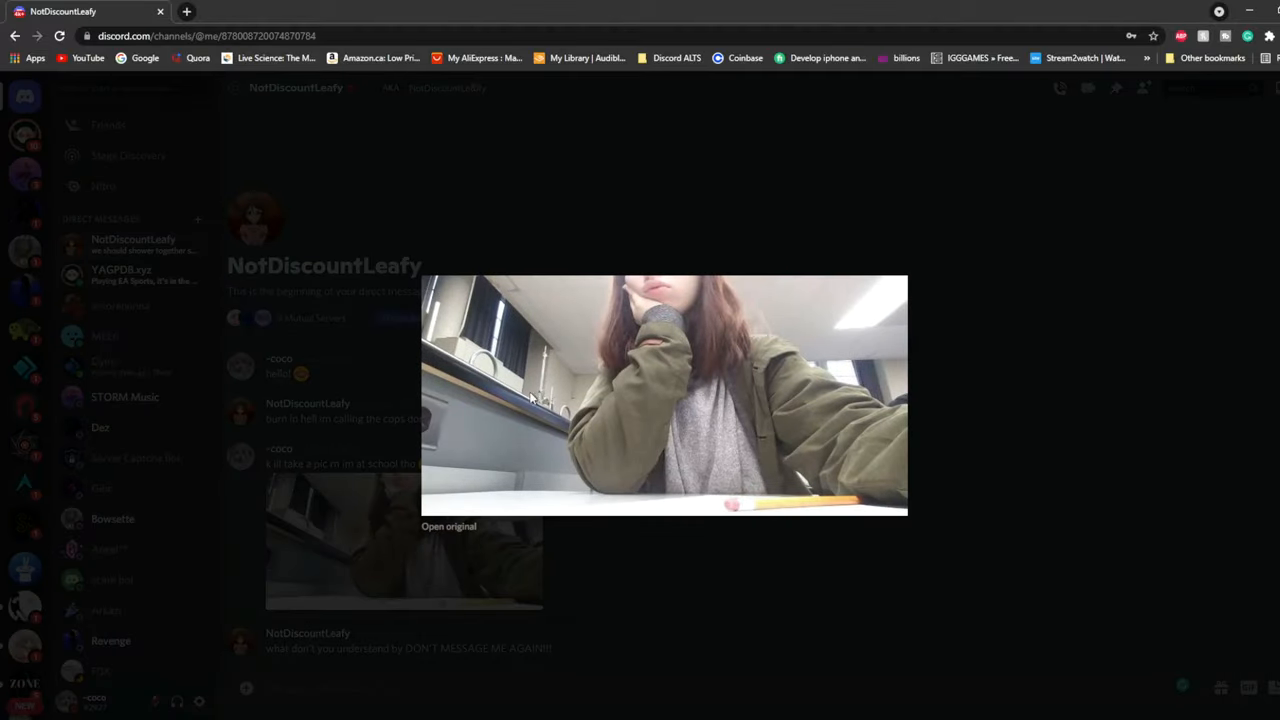
mouse_move(490, 388)
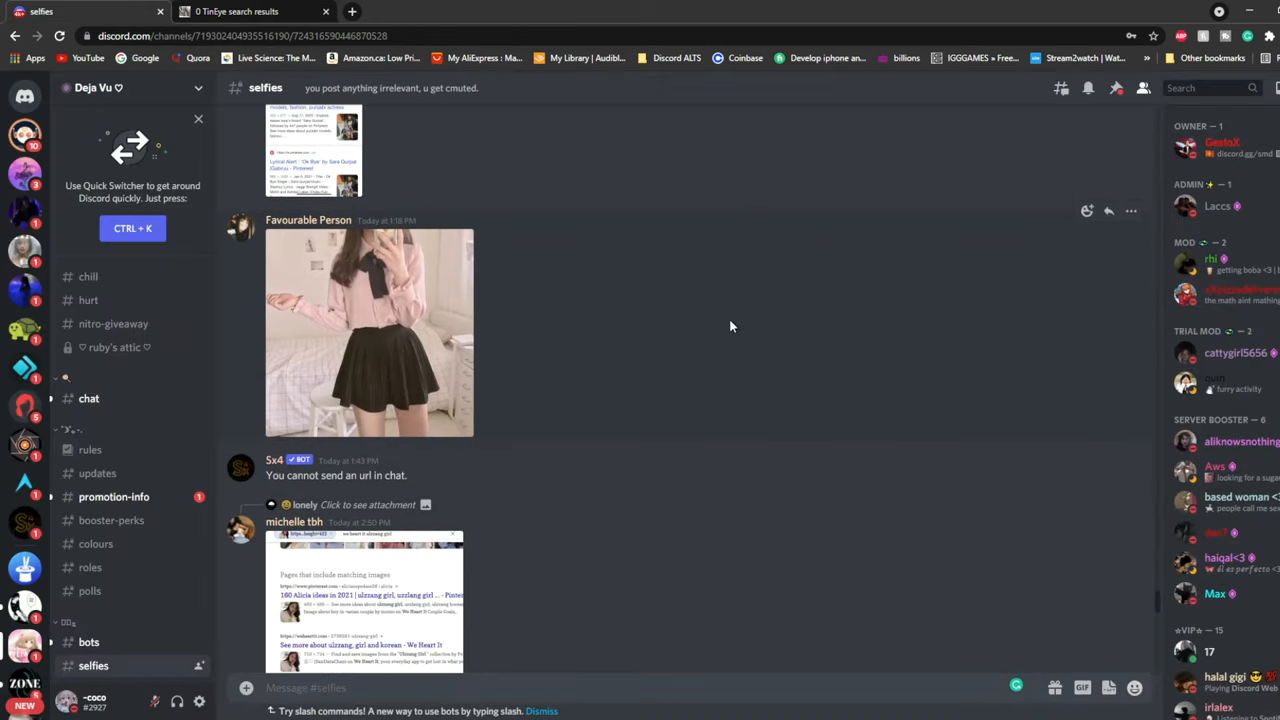
Step: Preview the search-results screenshot posted in #selfies, then view TinEye's 0-match results
scroll("up", 3)
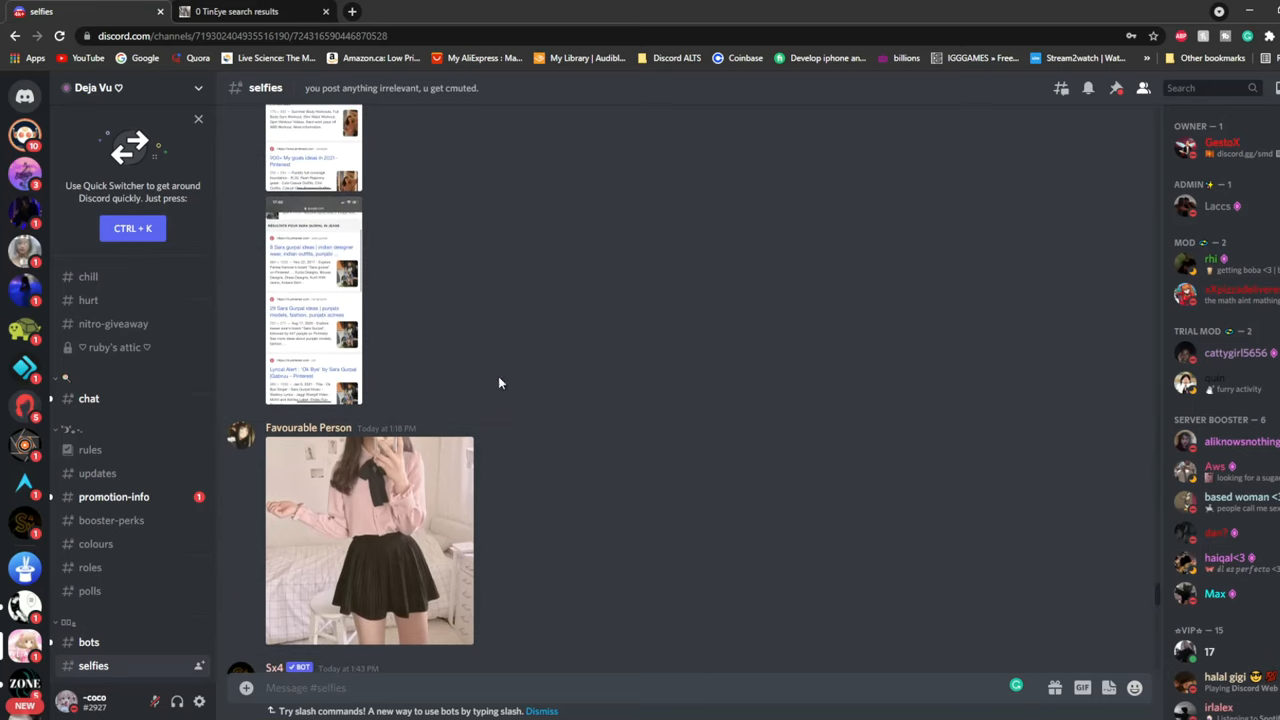
scroll("up", 3)
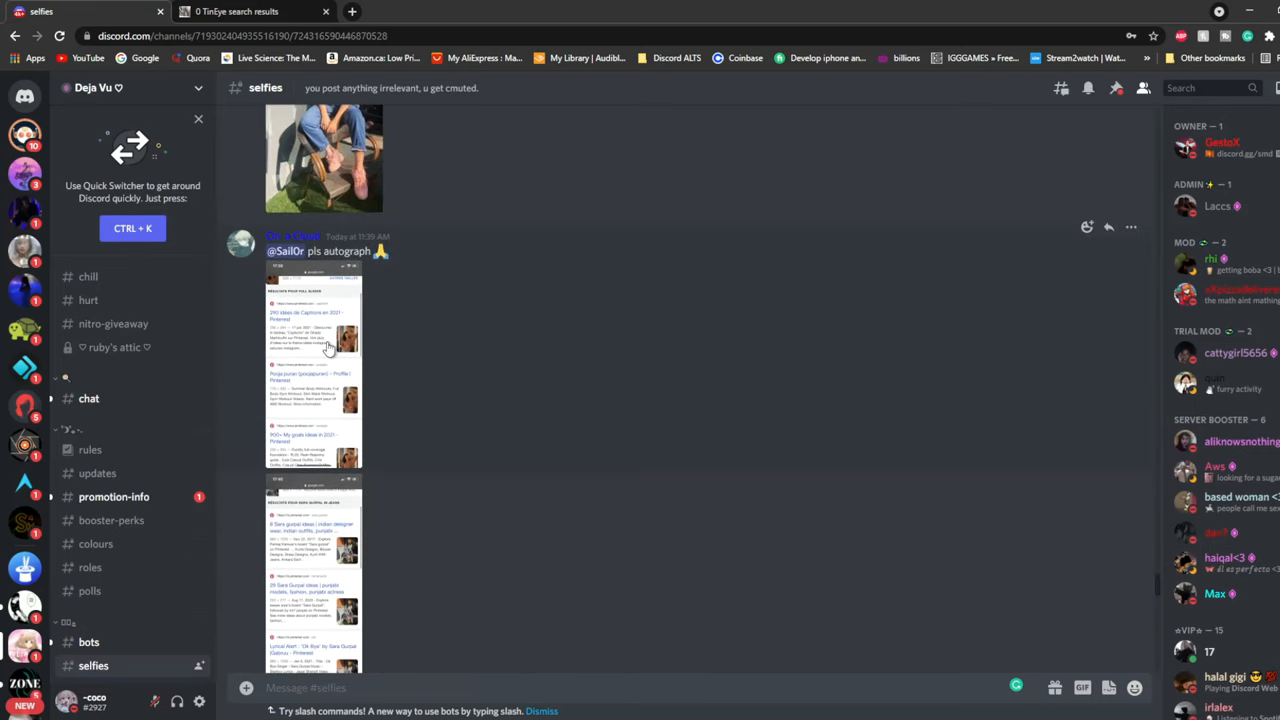
left_click(313, 370)
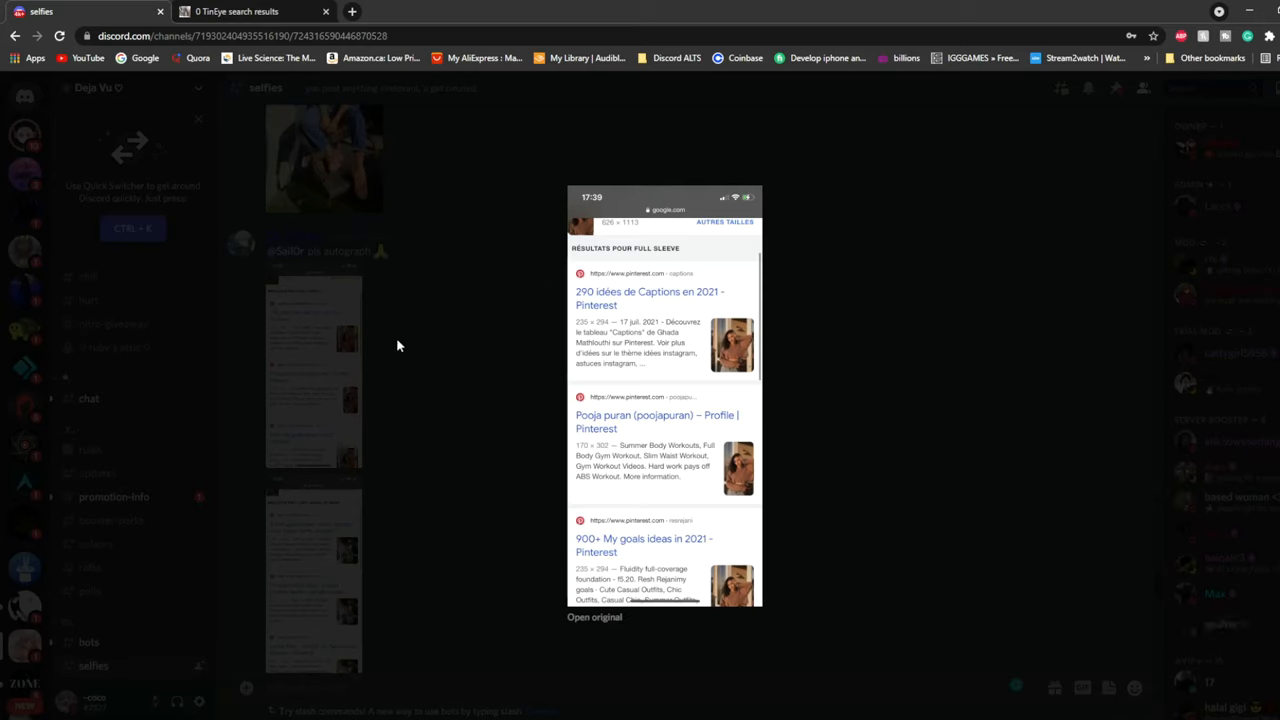
mouse_move(770, 478)
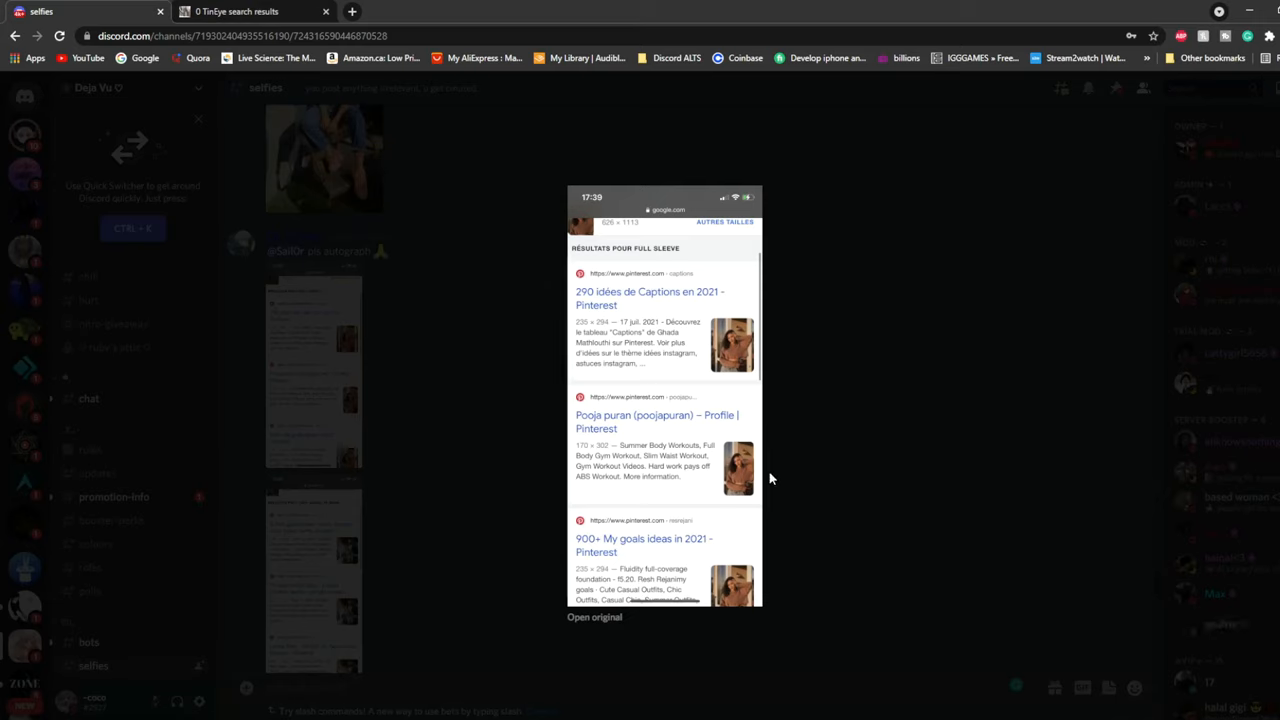
mouse_move(757, 404)
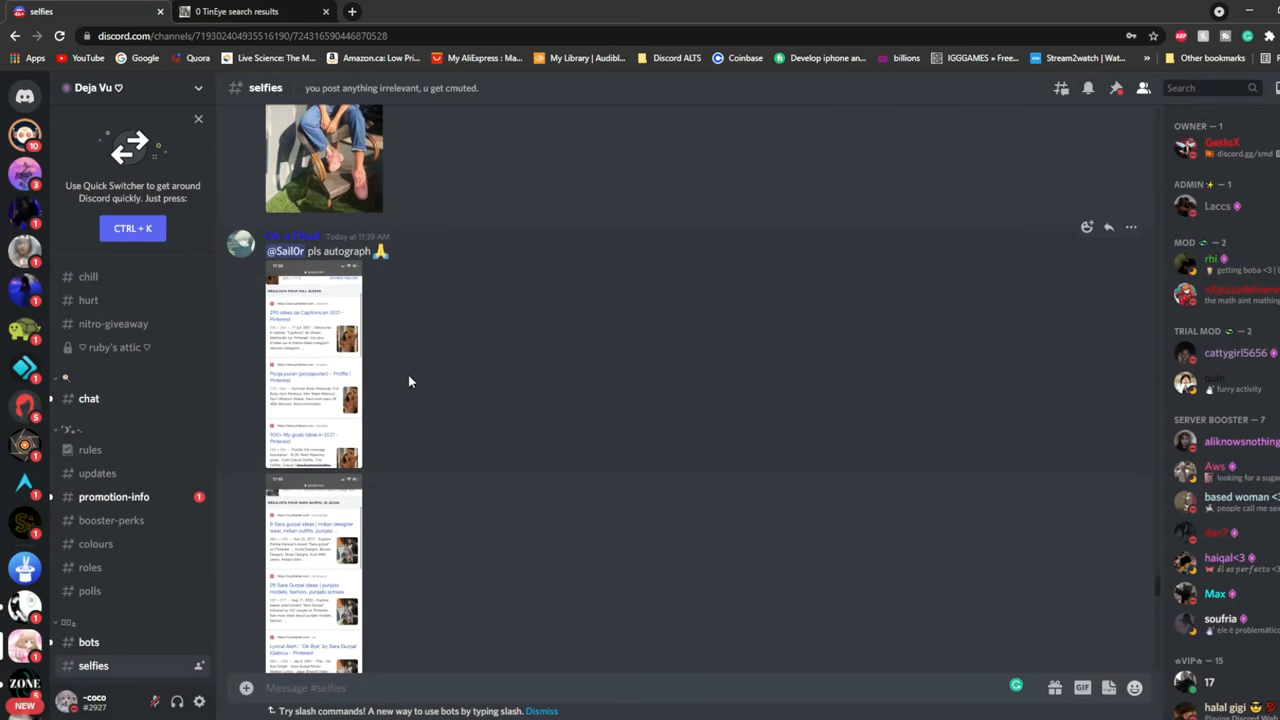
left_click(313, 370)
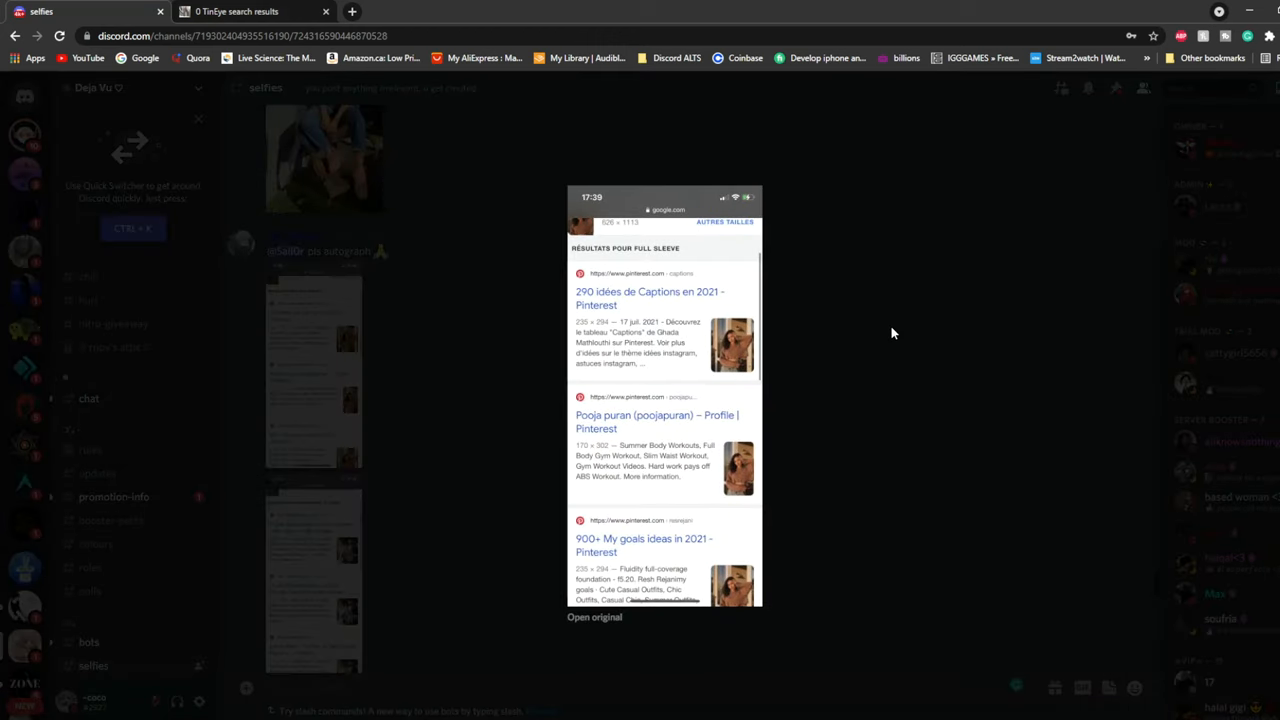
left_click(240, 11)
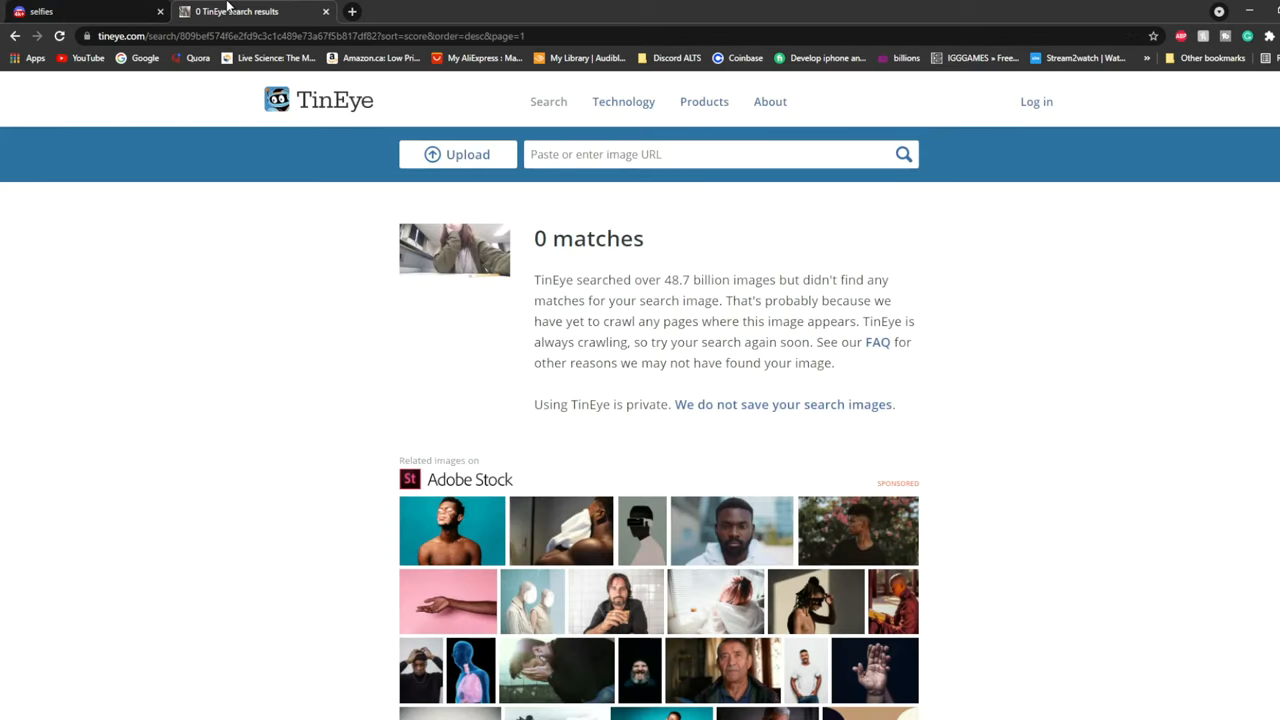